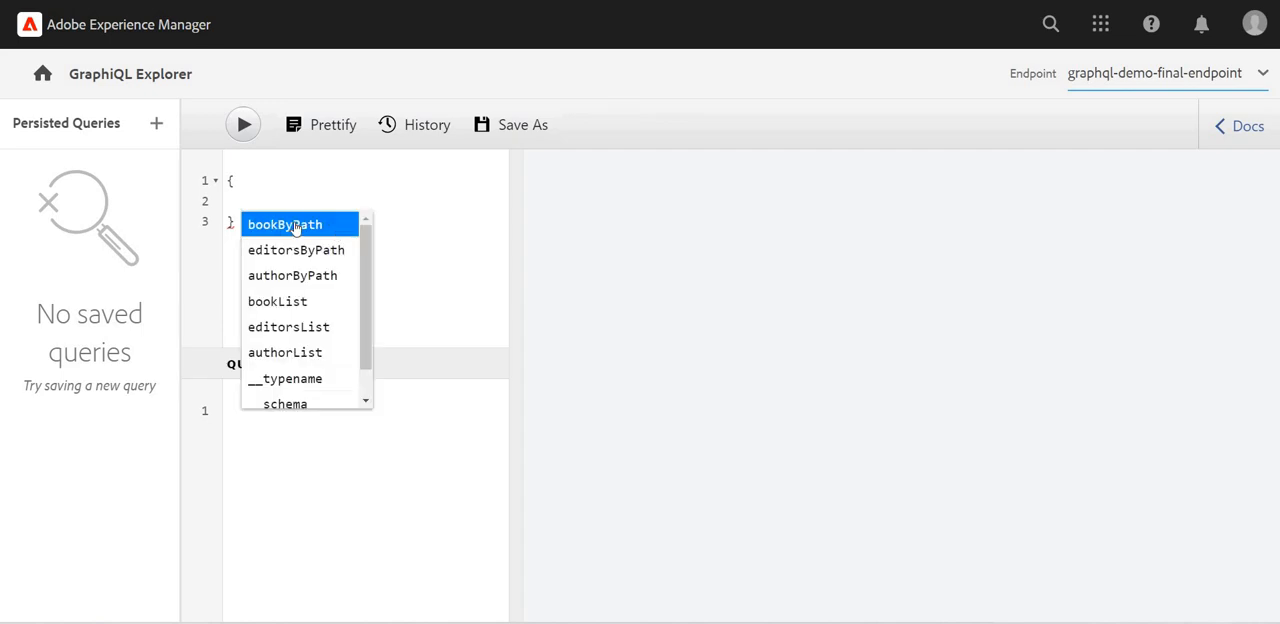
{"action": "mouse_move", "coordinate": [314, 312]}
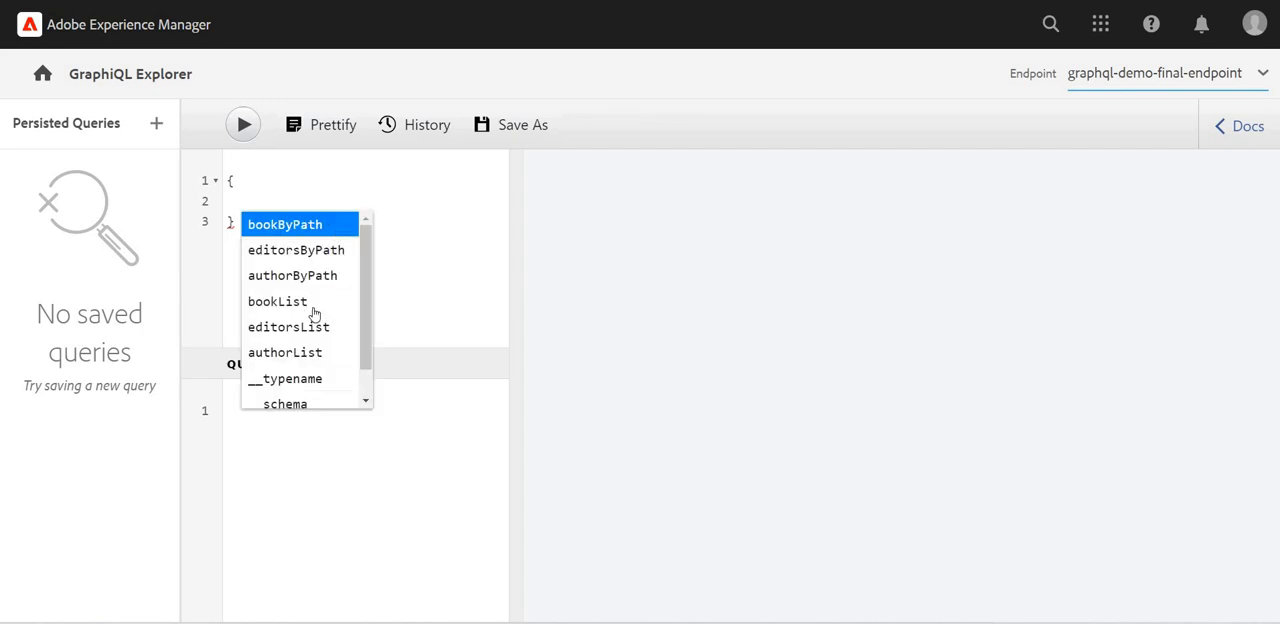
Build the editorsList { items { editorName } } query via autocomplete to return 'editor one'.
{"action": "scroll", "scroll_direction": "down", "scroll_amount": 3}
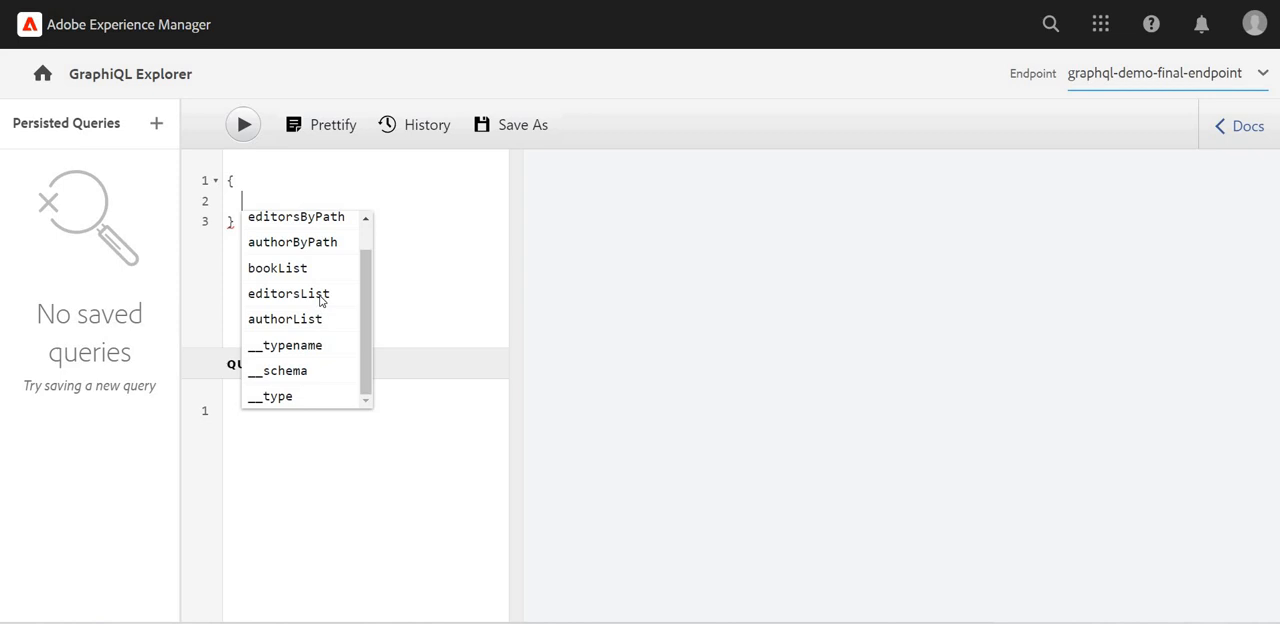
{"action": "left_click", "coordinate": [288, 292]}
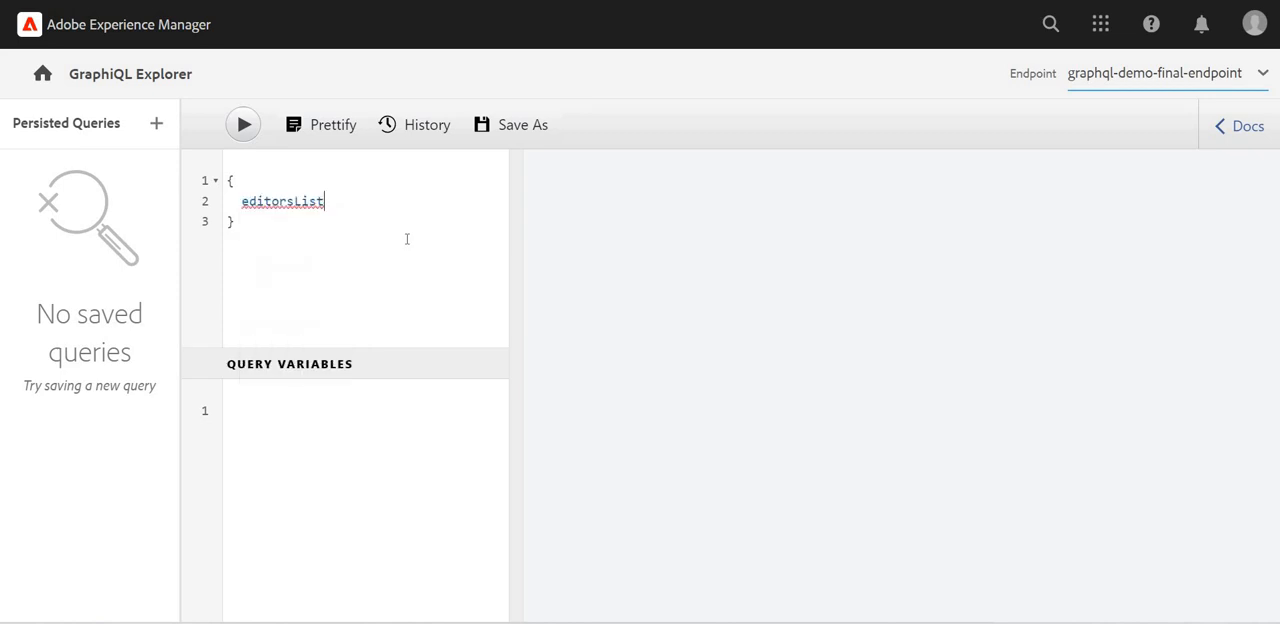
{"action": "type", "text": "{"}
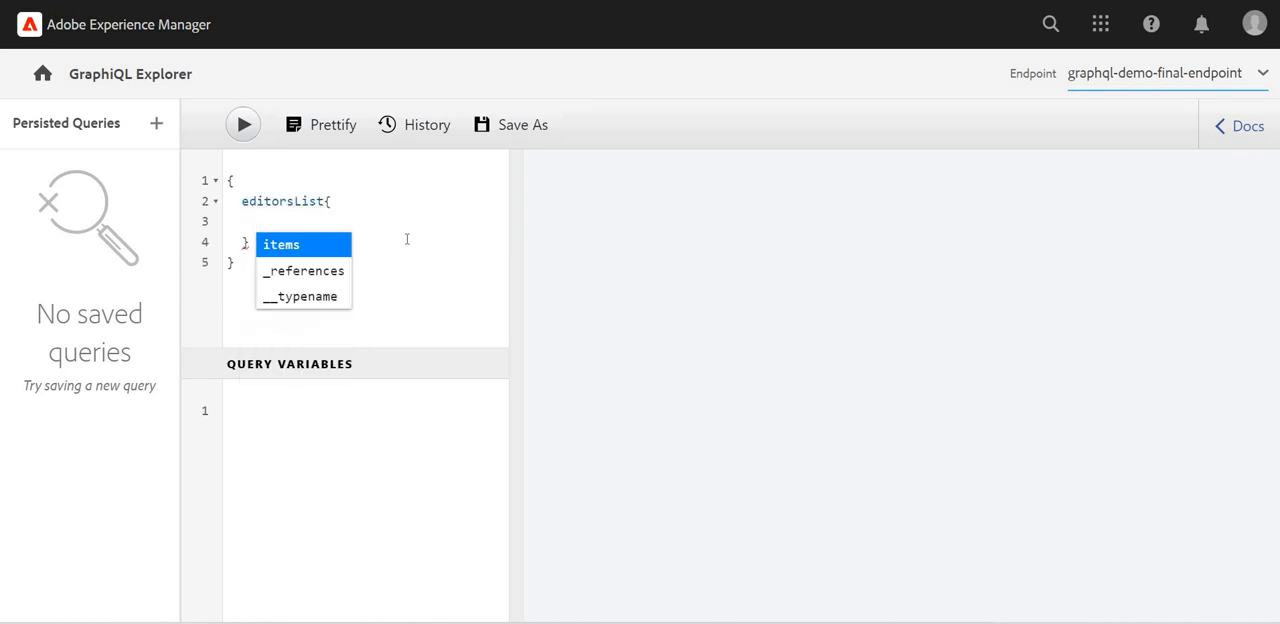
{"action": "left_click", "coordinate": [280, 244]}
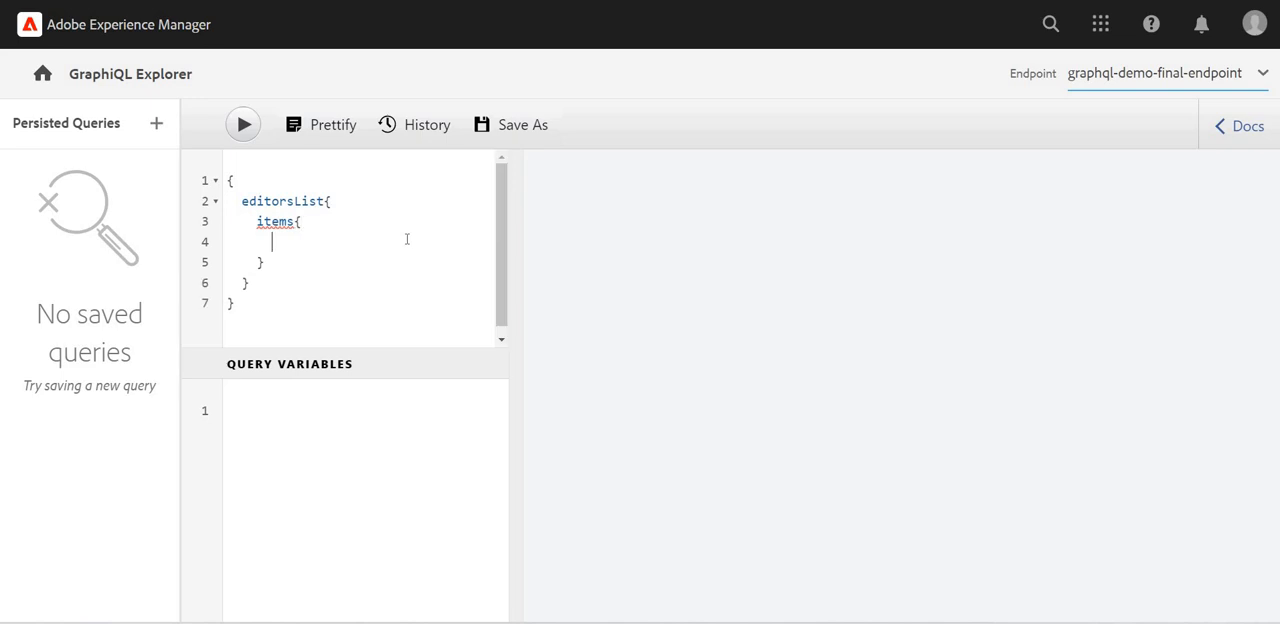
{"action": "left_click", "coordinate": [272, 240]}
{"action": "type", "text": "editorName"}
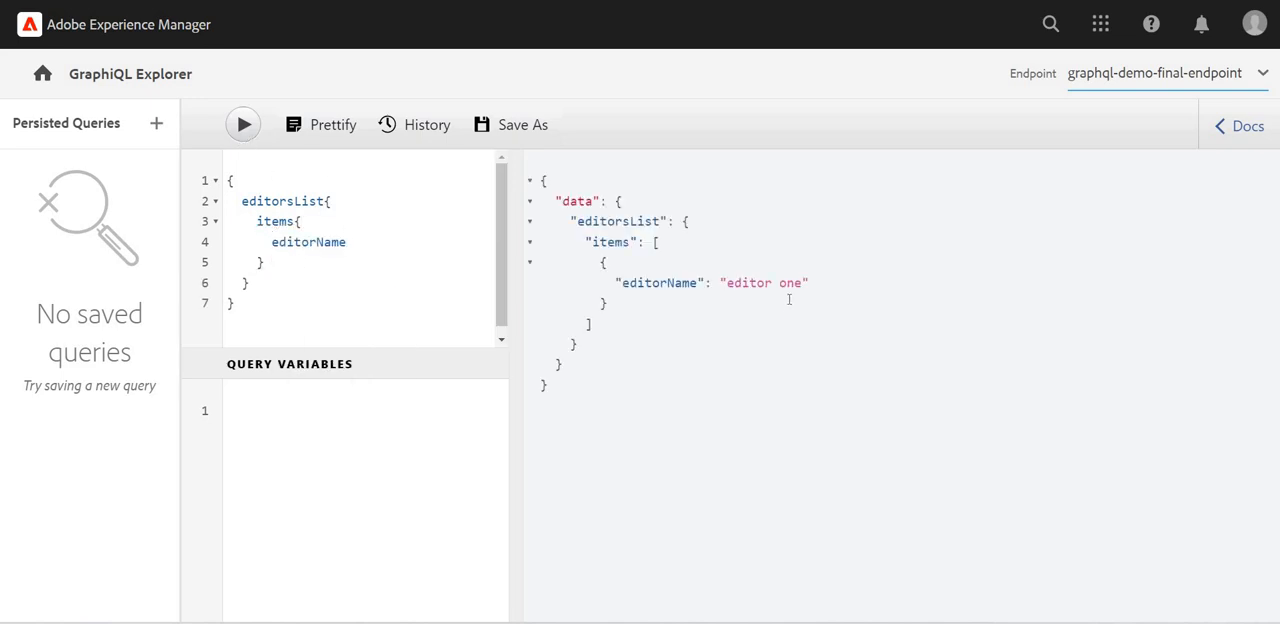
Add authorList { items { authorName } } and run it, returning 'Author one' and 'Author Two'.
{"action": "left_click", "coordinate": [244, 284]}
{"action": "type", "text": "authorList"}
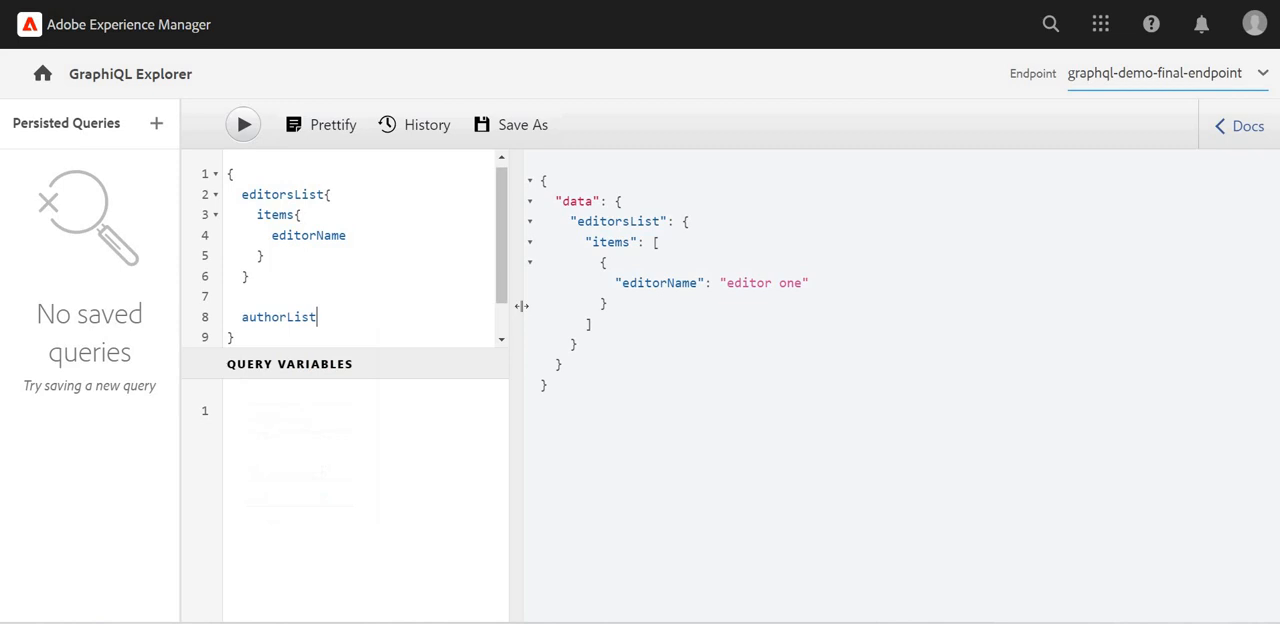
{"action": "type", "text": "{"}
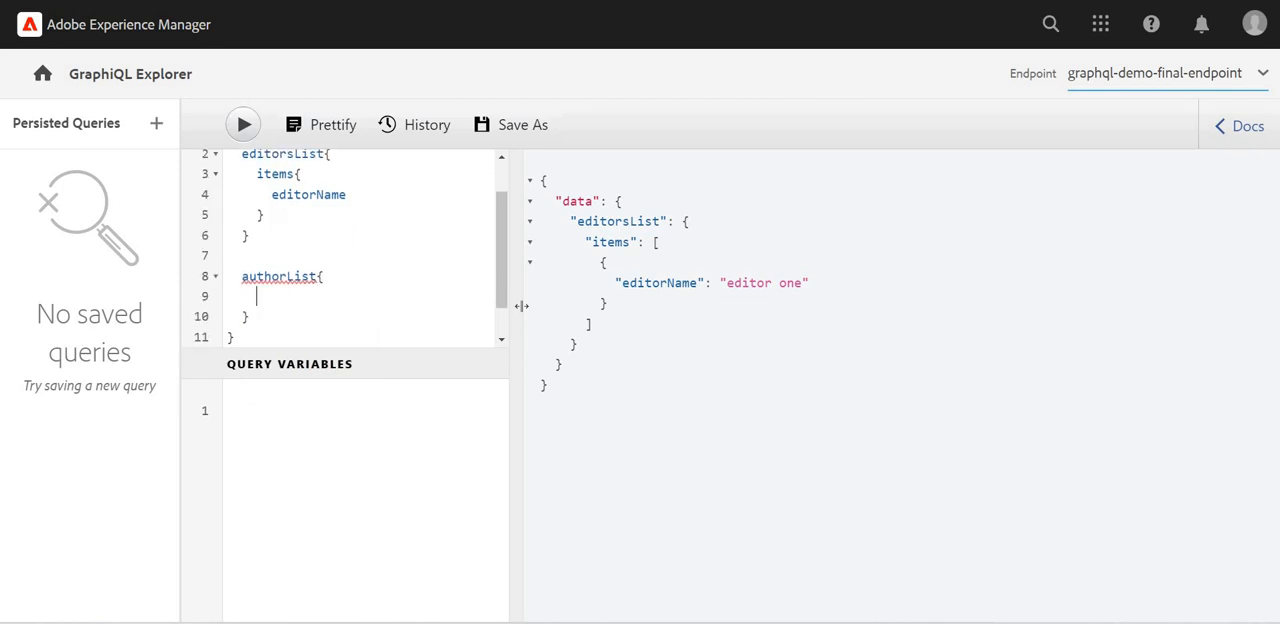
{"action": "type", "text": "items"}
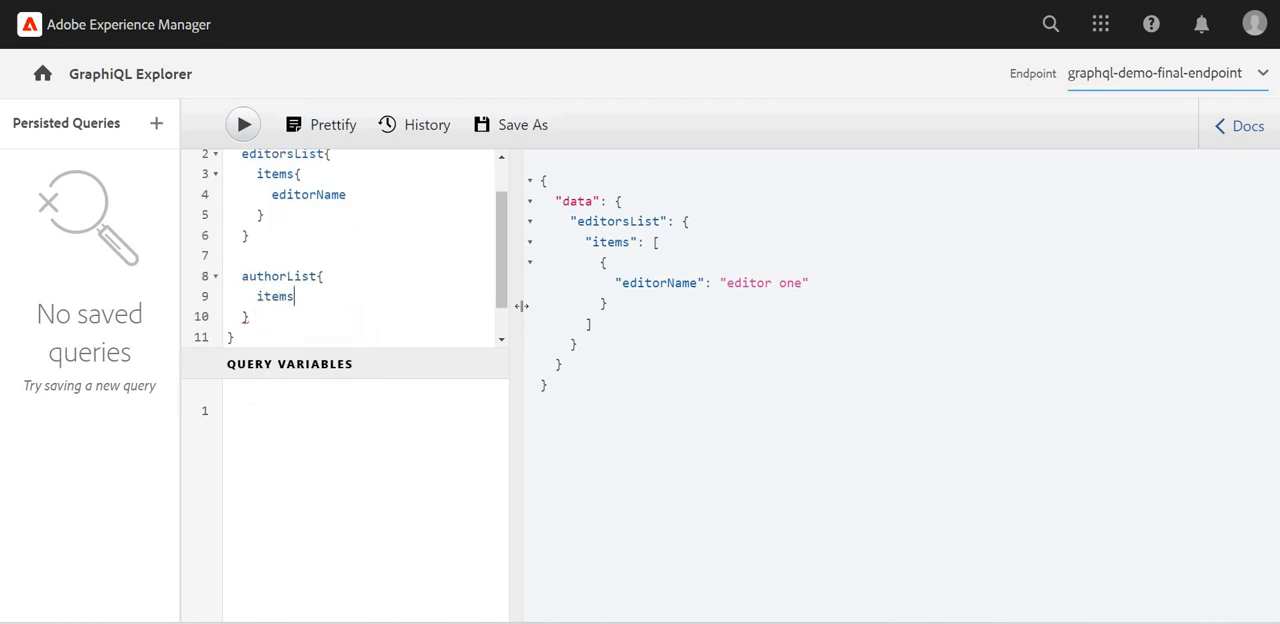
{"action": "type", "text": "{"}
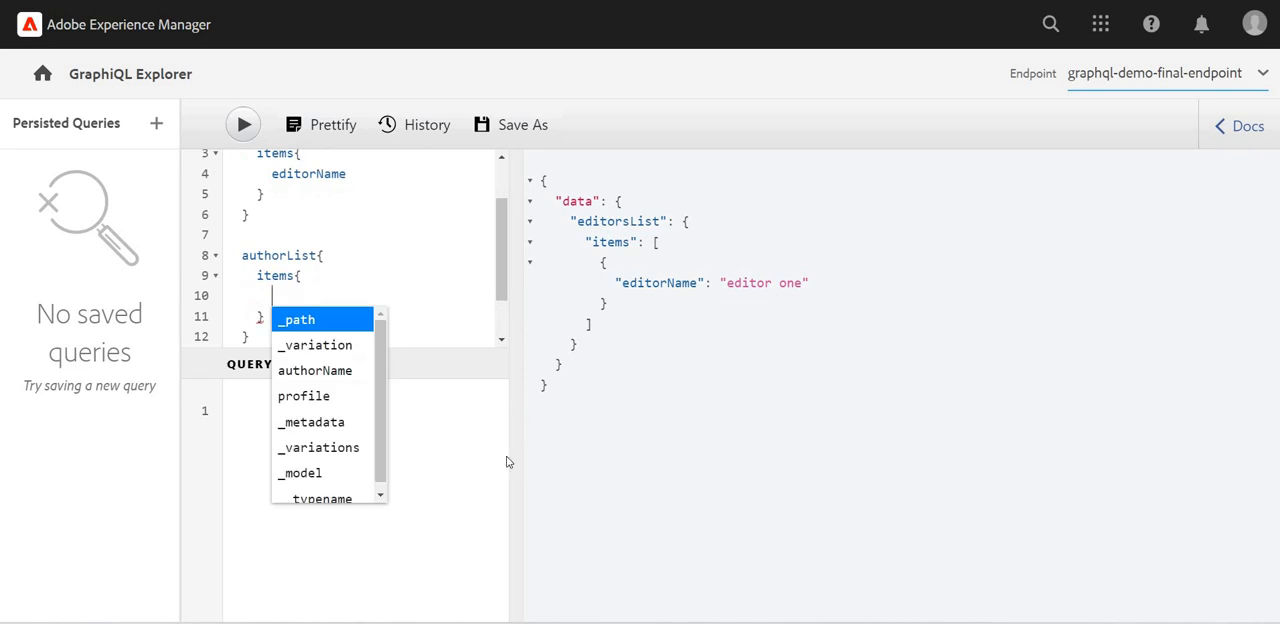
{"action": "mouse_move", "coordinate": [330, 422]}
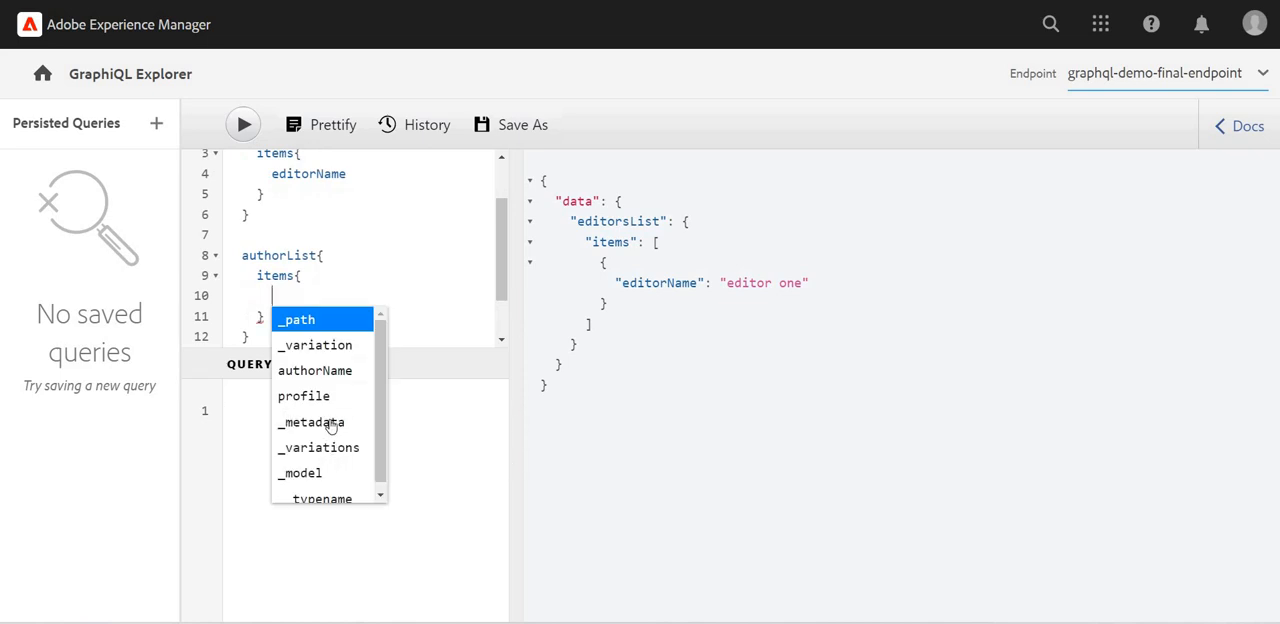
{"action": "left_click", "coordinate": [316, 370]}
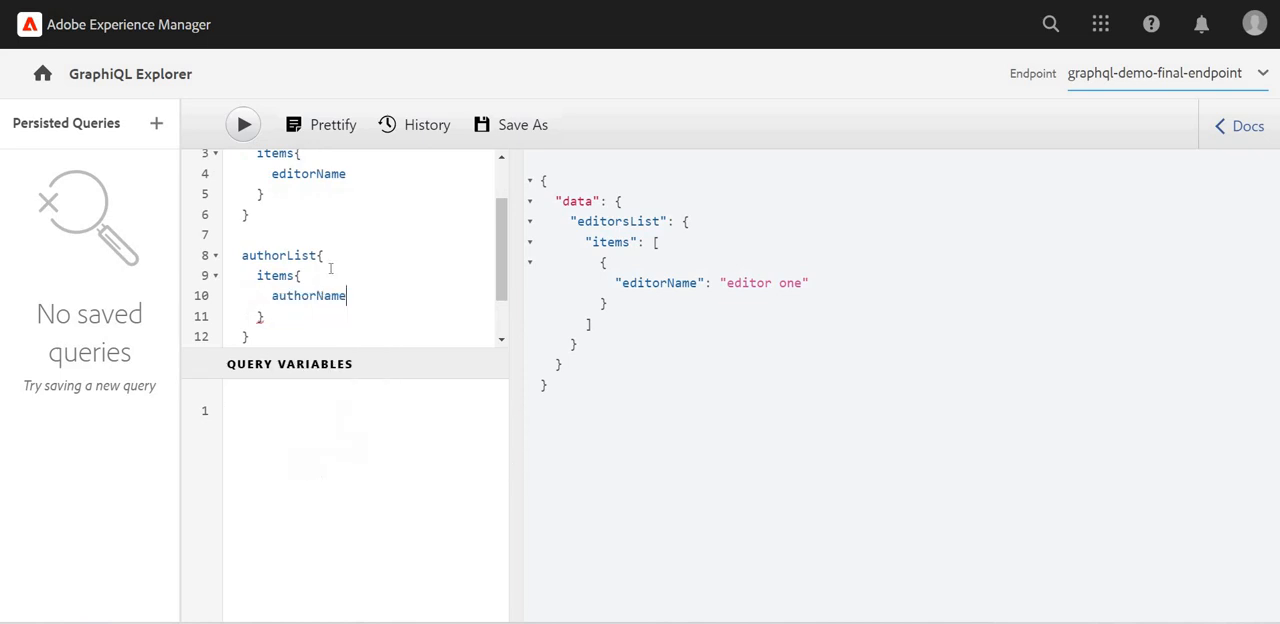
{"action": "left_click", "coordinate": [244, 124]}
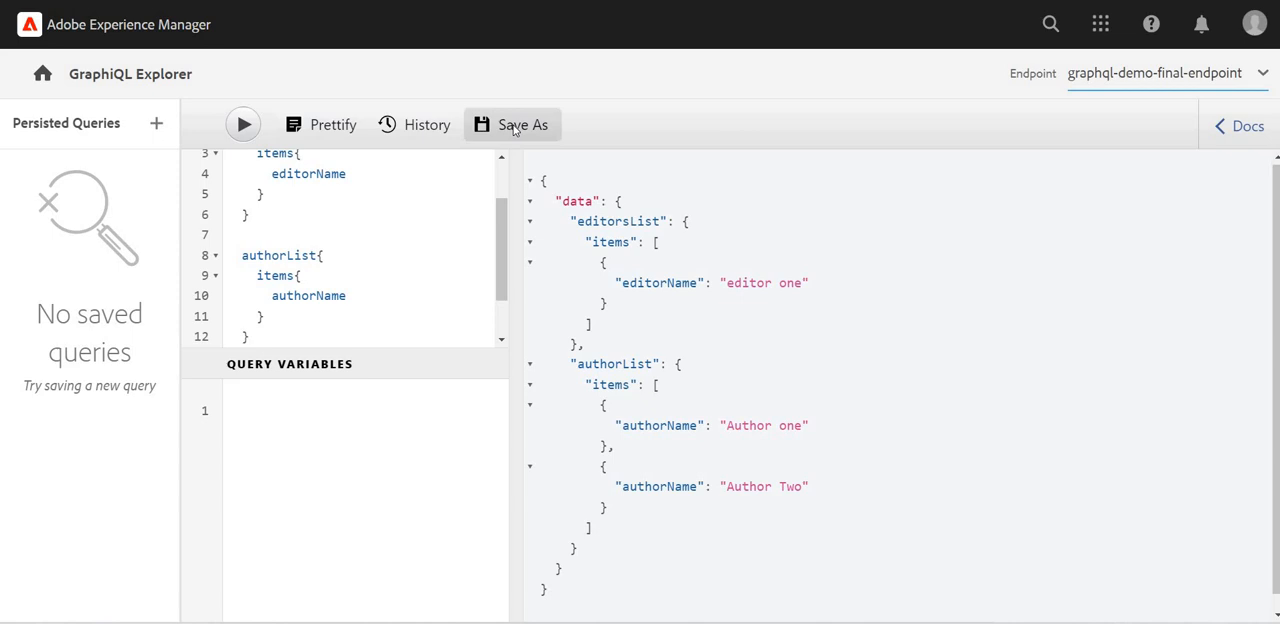
Begin Save As and enter the persisted query name 'author-editor-info'.
{"action": "left_click", "coordinate": [512, 124]}
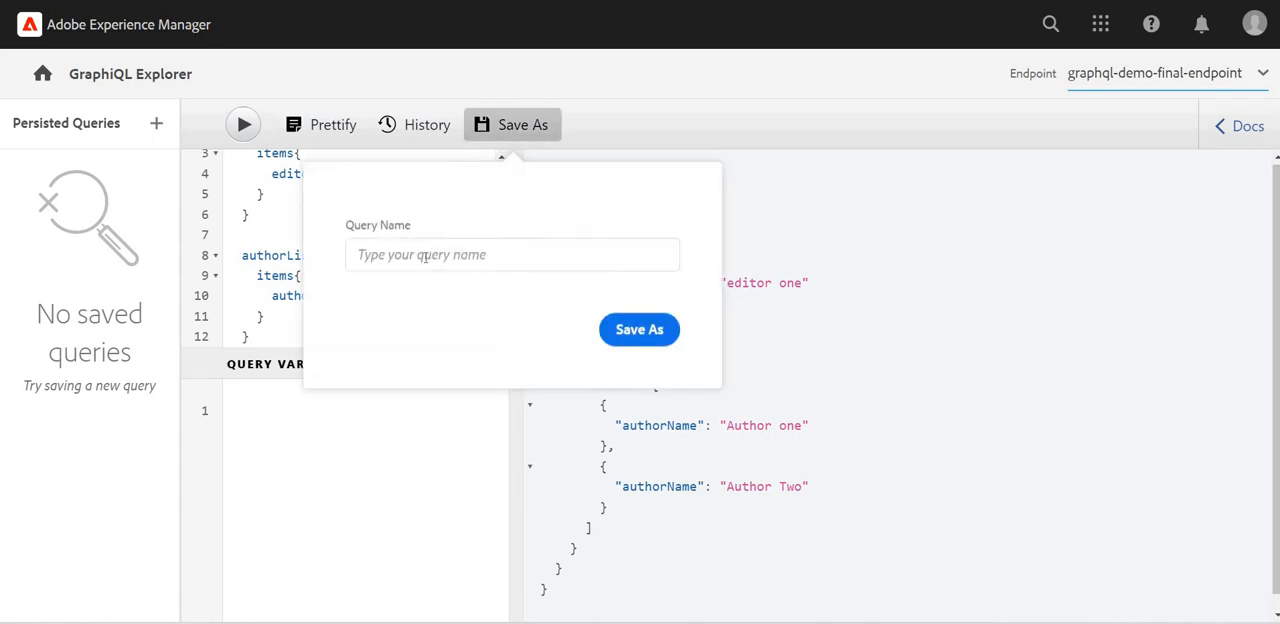
{"action": "left_click", "coordinate": [512, 254]}
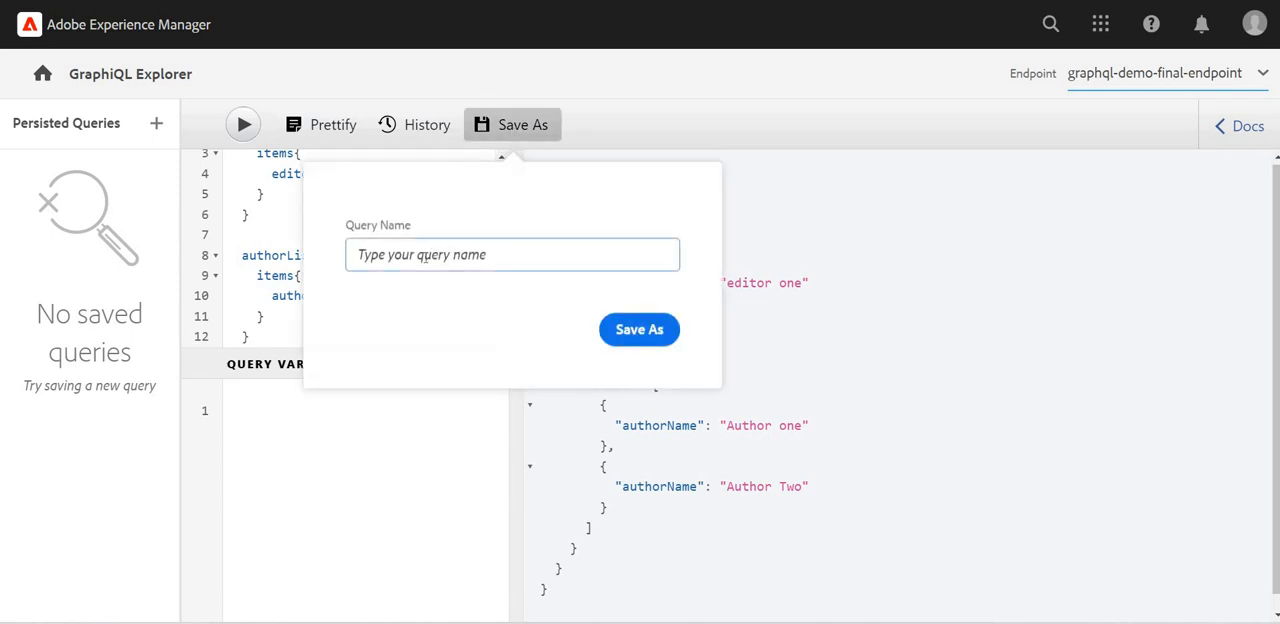
{"action": "type", "text": "au"}
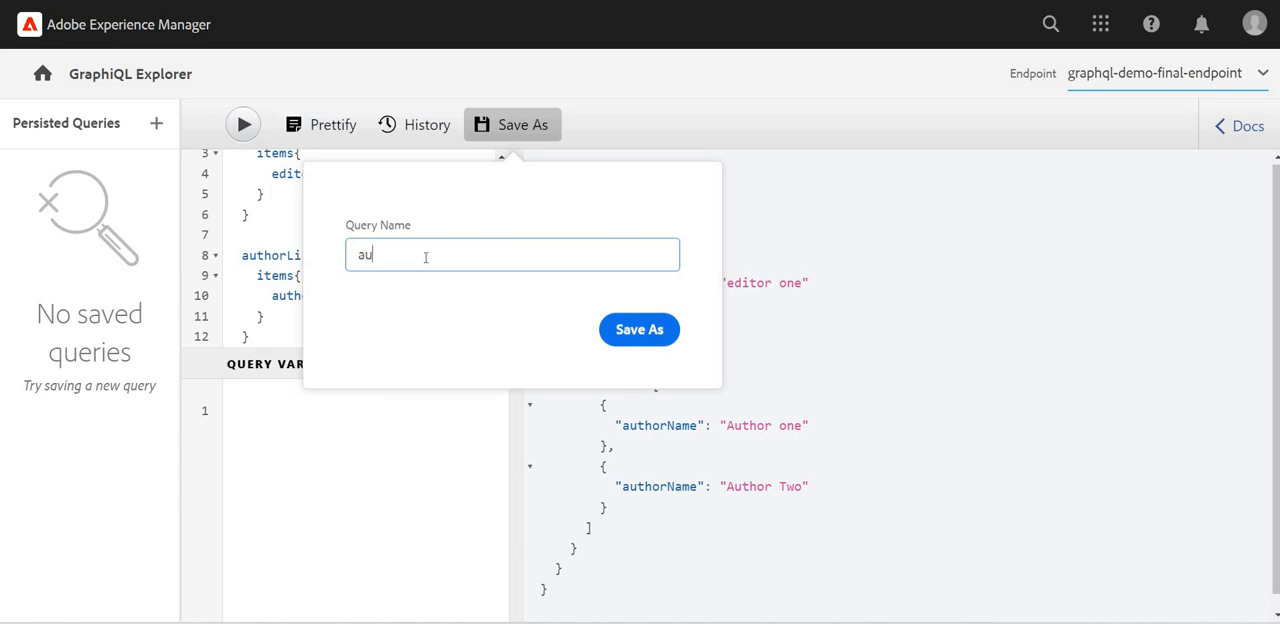
{"action": "type", "text": "thor"}
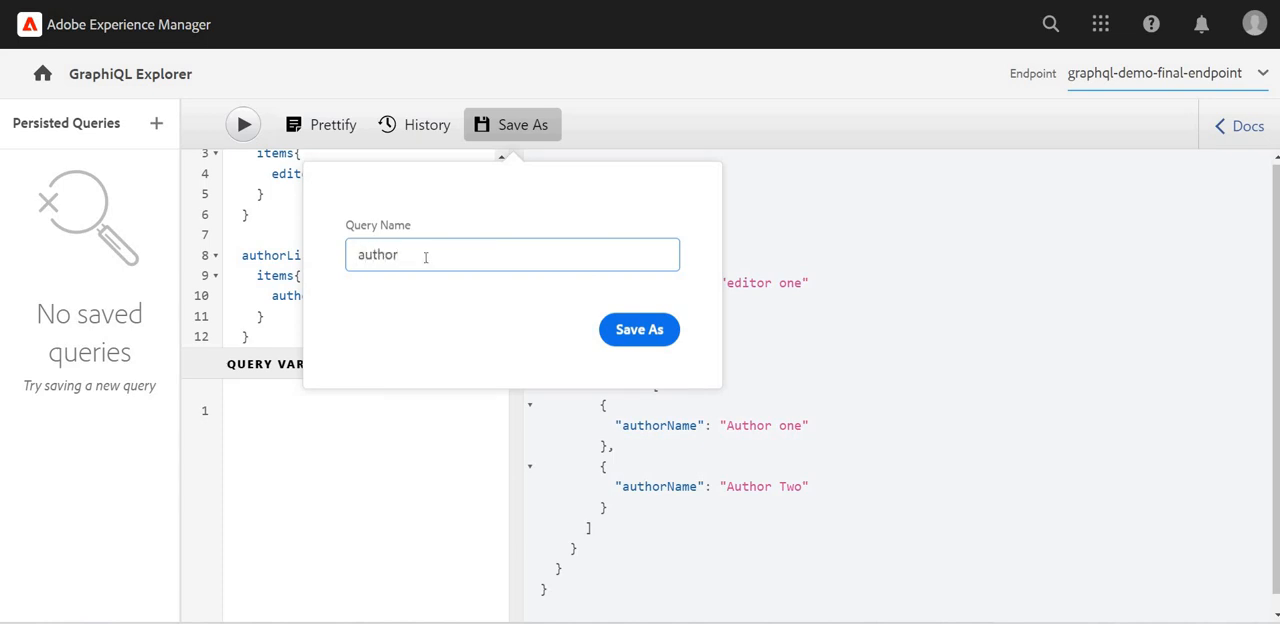
{"action": "type", "text": "-editp"}
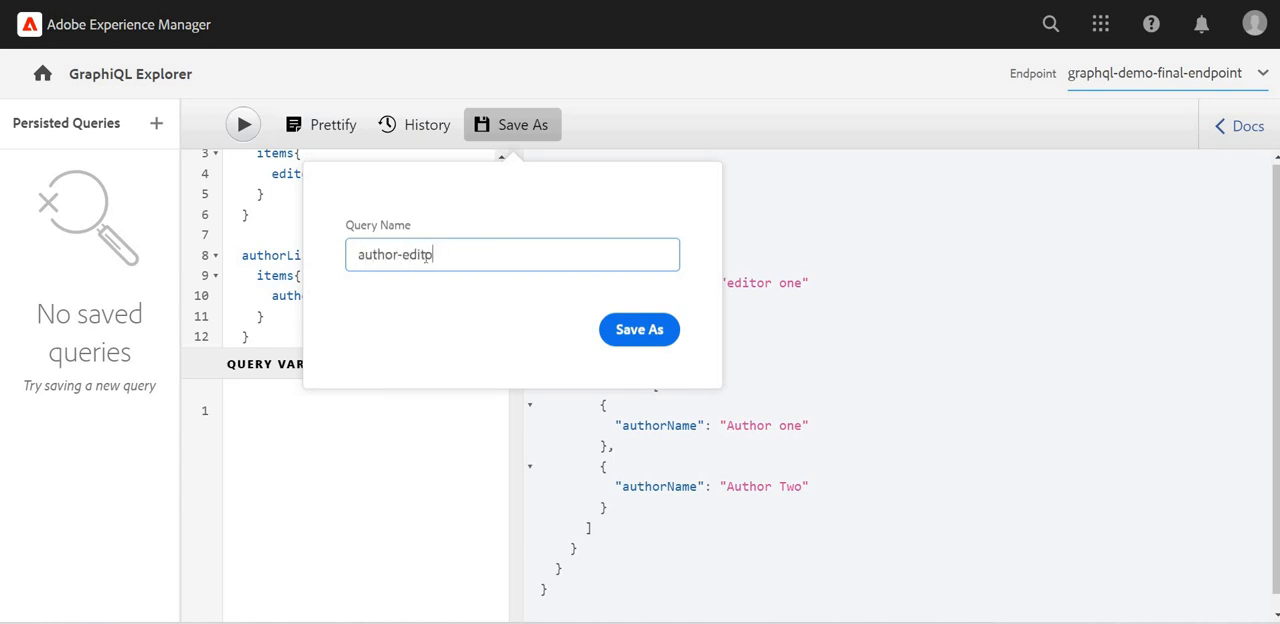
{"action": "type", "text": "pr-"}
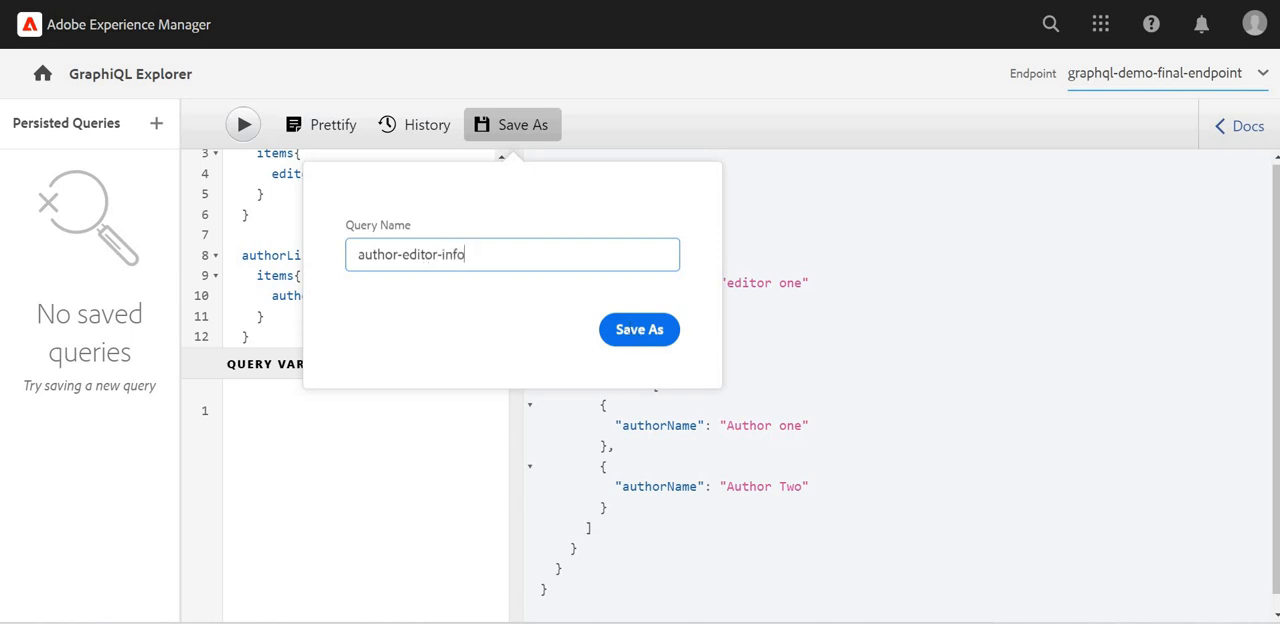
Confirm saving 'author-editor-info' and copy its persisted query URL from the options menu.
{"action": "left_click", "coordinate": [640, 330]}
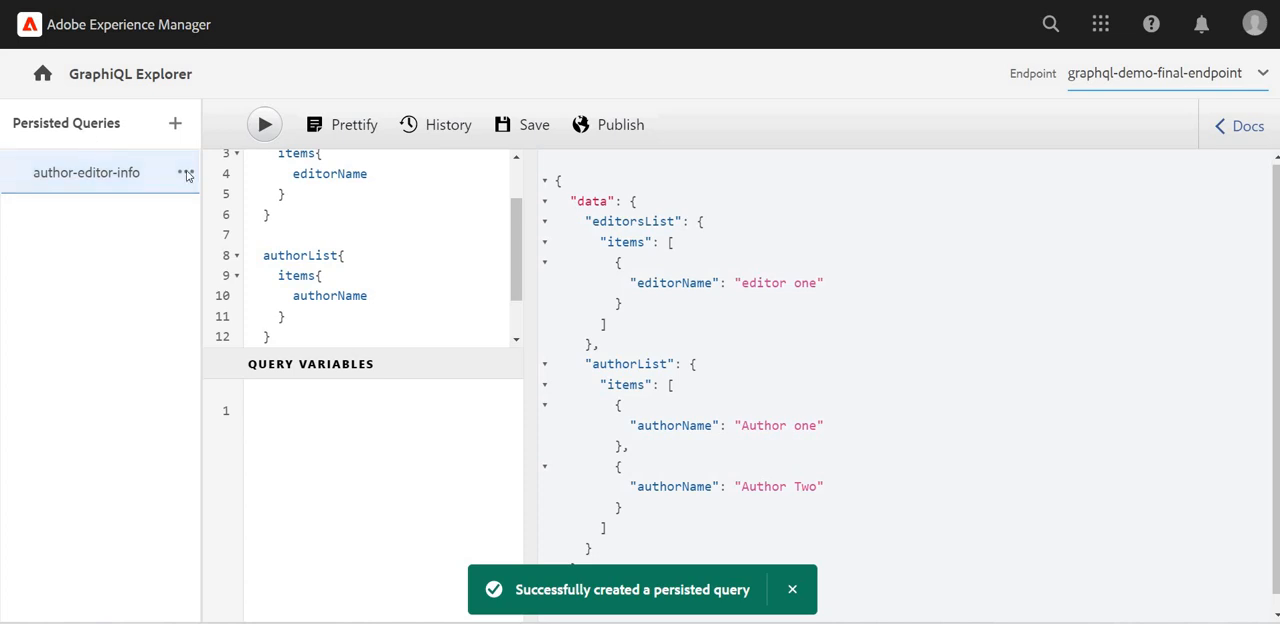
{"action": "left_click", "coordinate": [184, 172]}
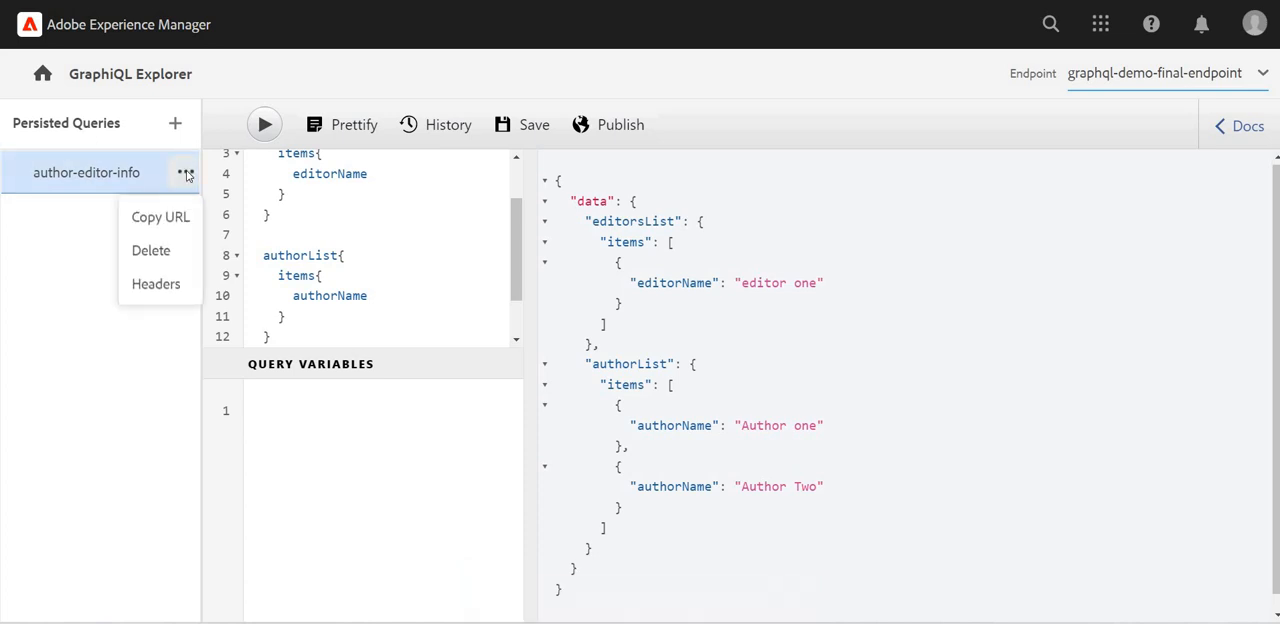
{"action": "mouse_move", "coordinate": [160, 216]}
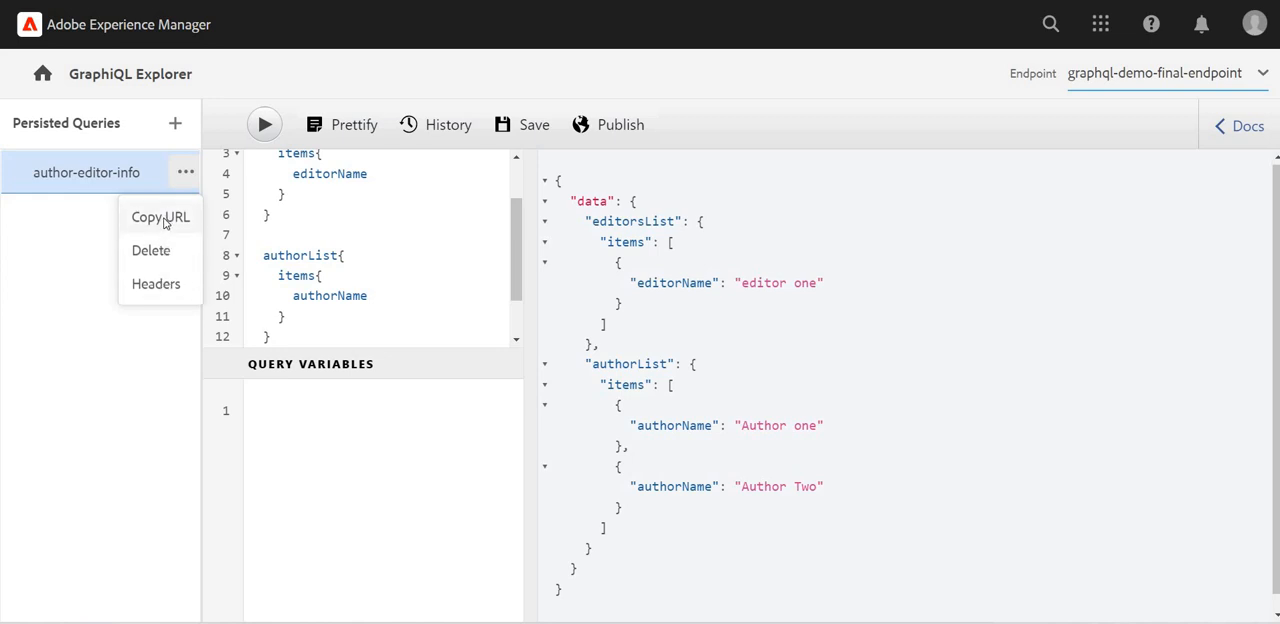
{"action": "left_click", "coordinate": [160, 216]}
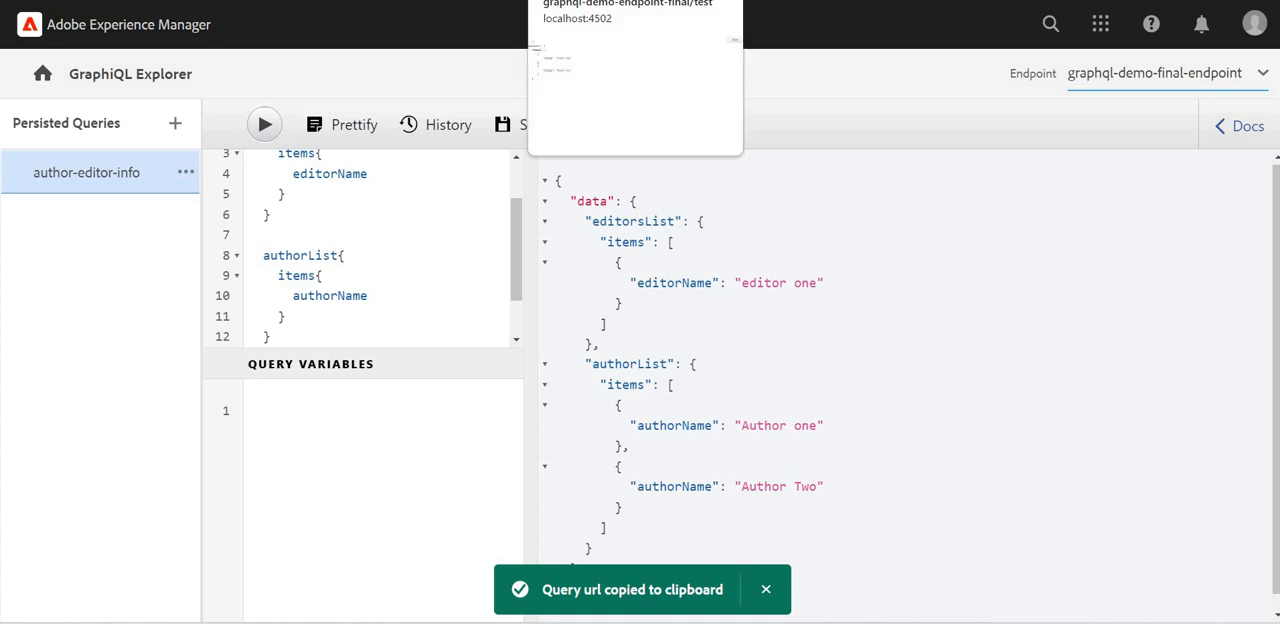
{"action": "right_click", "coordinate": [630, 4]}
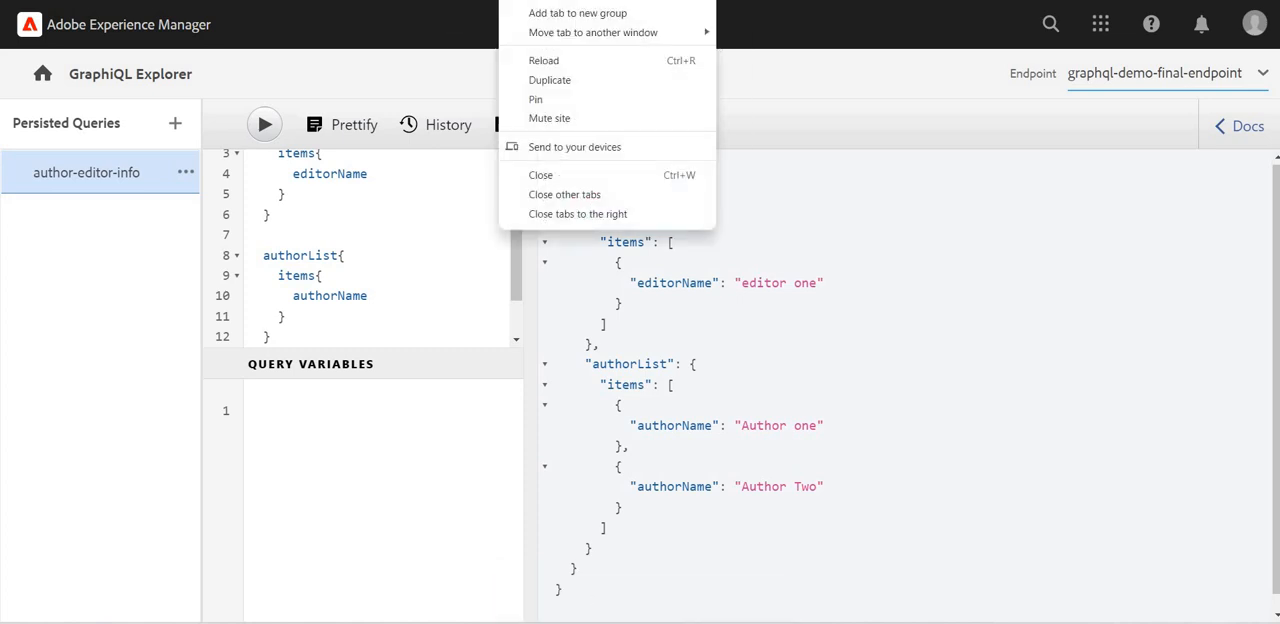
{"action": "left_click", "coordinate": [540, 176]}
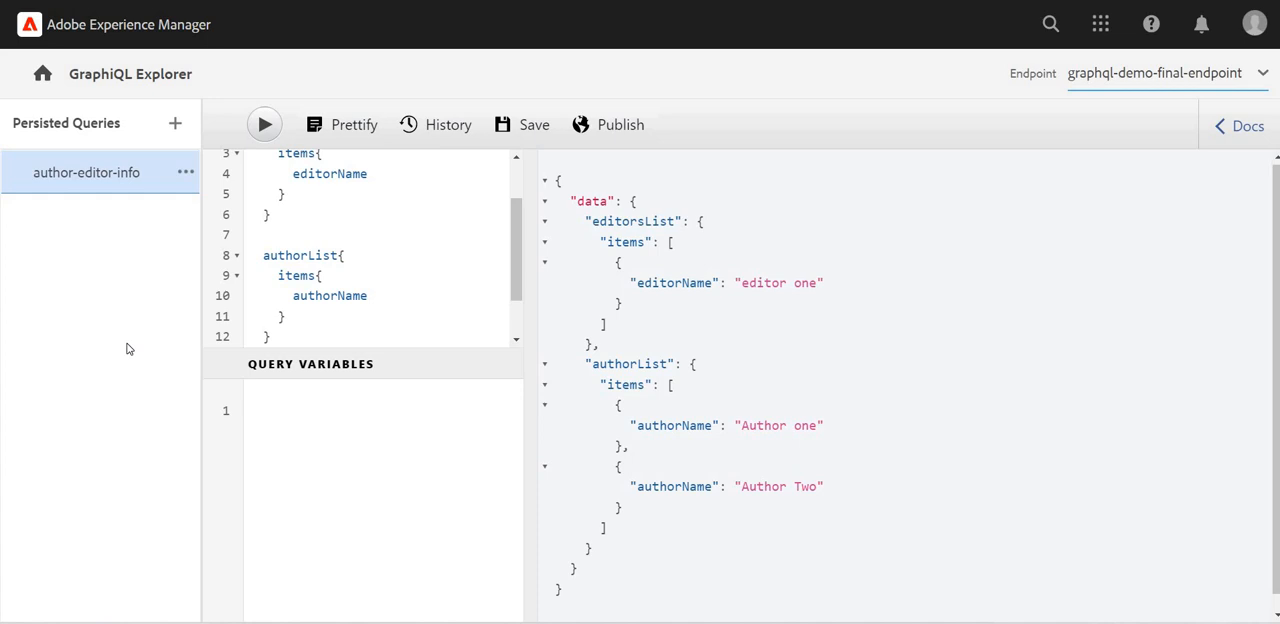
{"action": "mouse_move", "coordinate": [152, 350]}
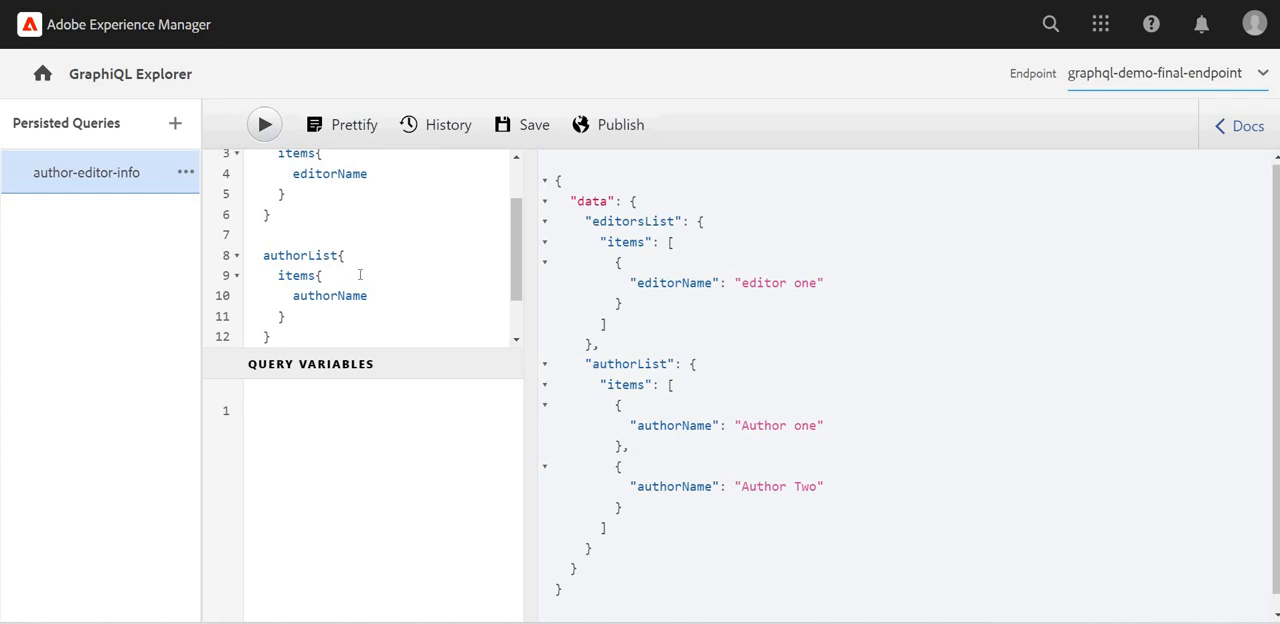
{"action": "scroll", "scroll_direction": "down", "scroll_amount": 3}
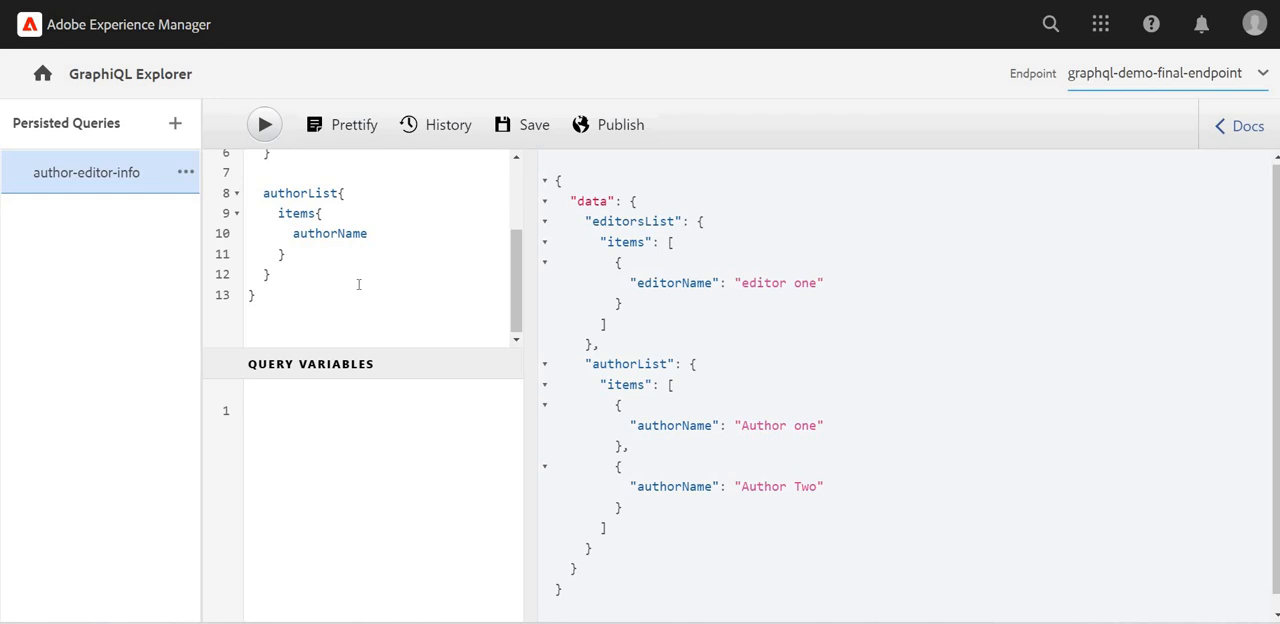
Scroll the query editor to review the added profile { html markdown plaintext json } block.
{"action": "scroll", "scroll_direction": "up", "scroll_amount": 3}
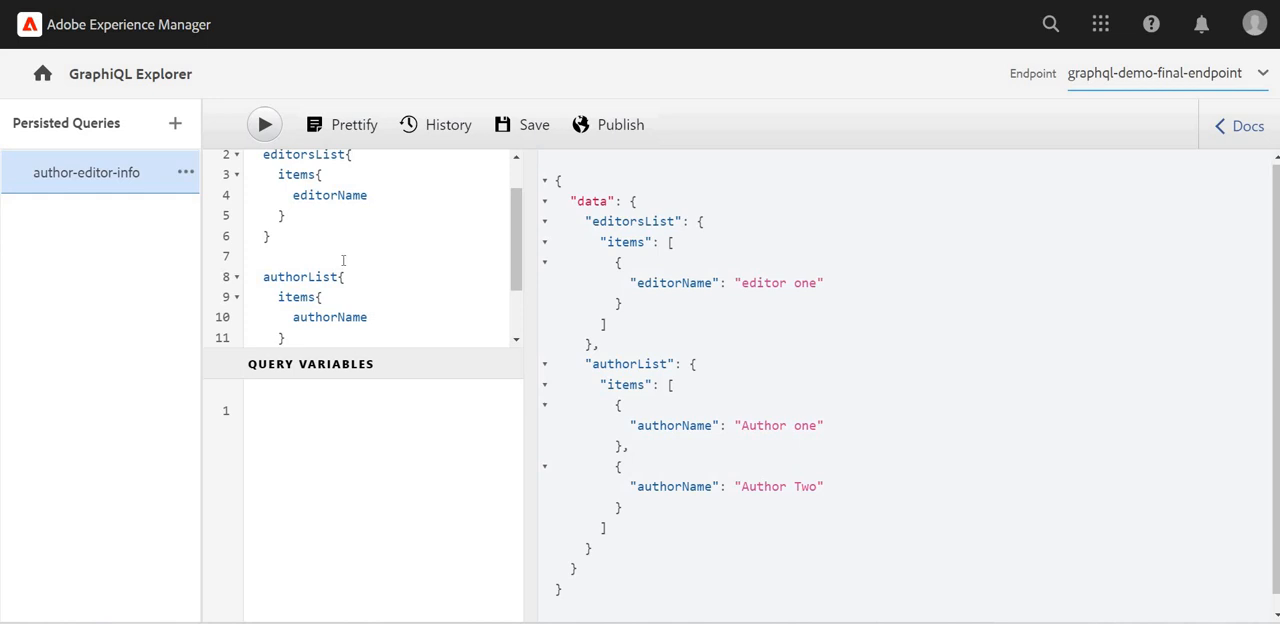
{"action": "scroll", "scroll_direction": "down", "scroll_amount": 3}
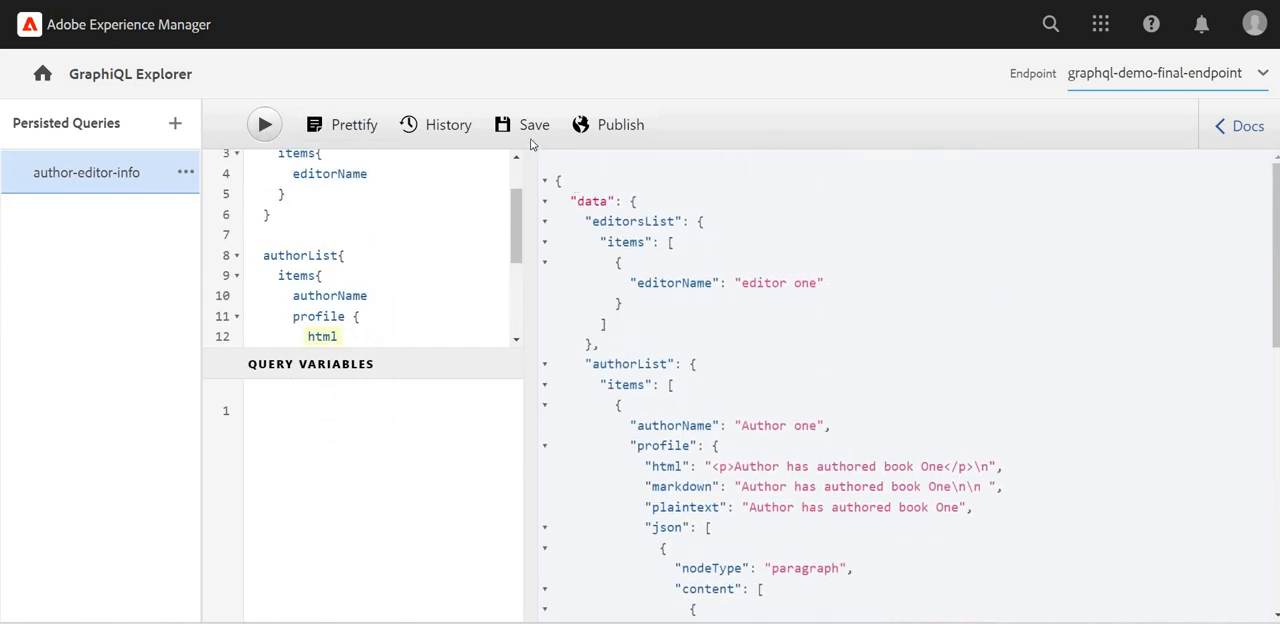
Reload the persisted query URL in the browser to see Author one's profile content in the JSON.
{"action": "left_click", "coordinate": [264, 124]}
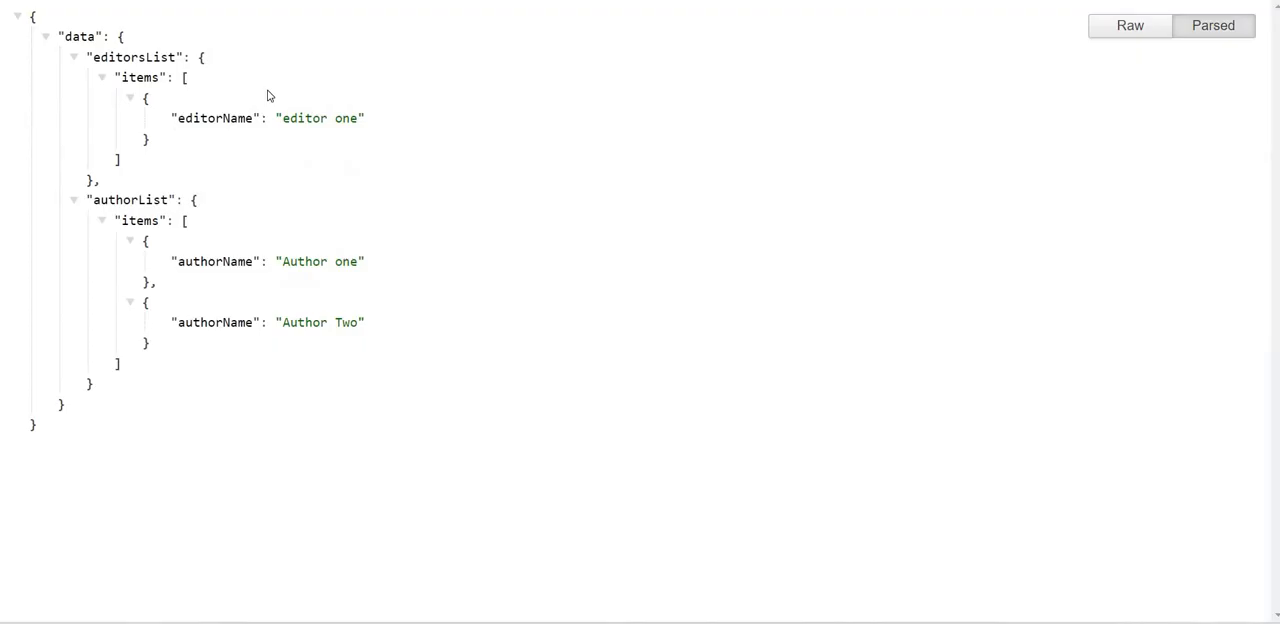
{"action": "mouse_move", "coordinate": [348, 200]}
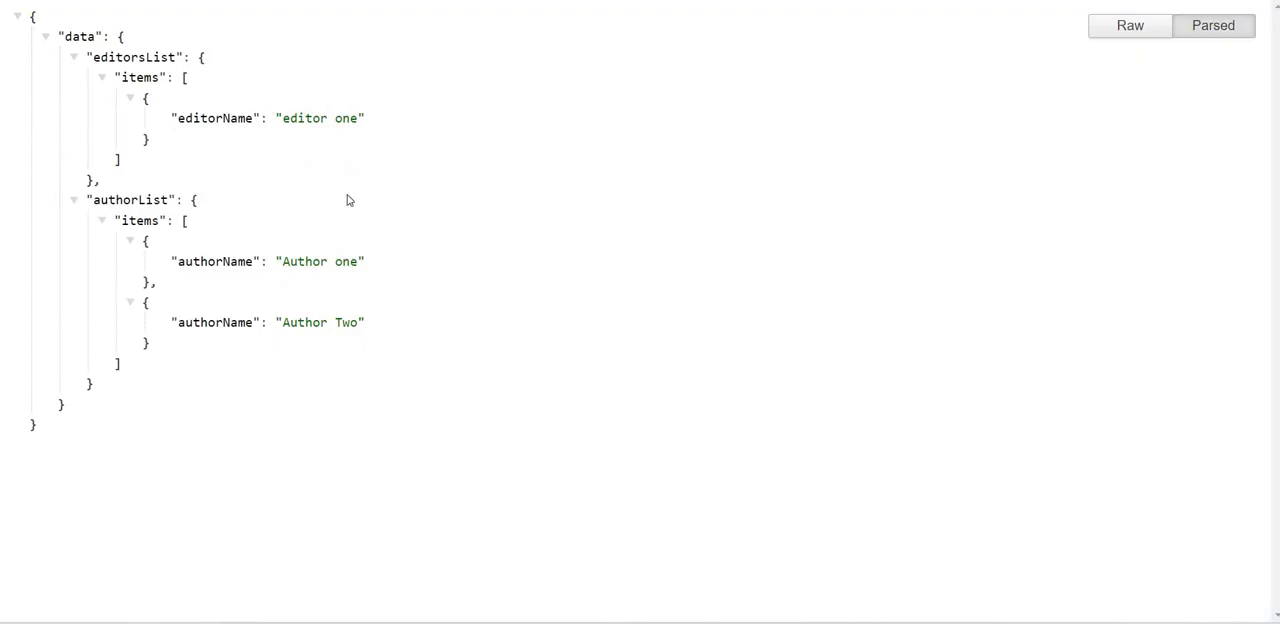
{"action": "left_click", "coordinate": [128, 240]}
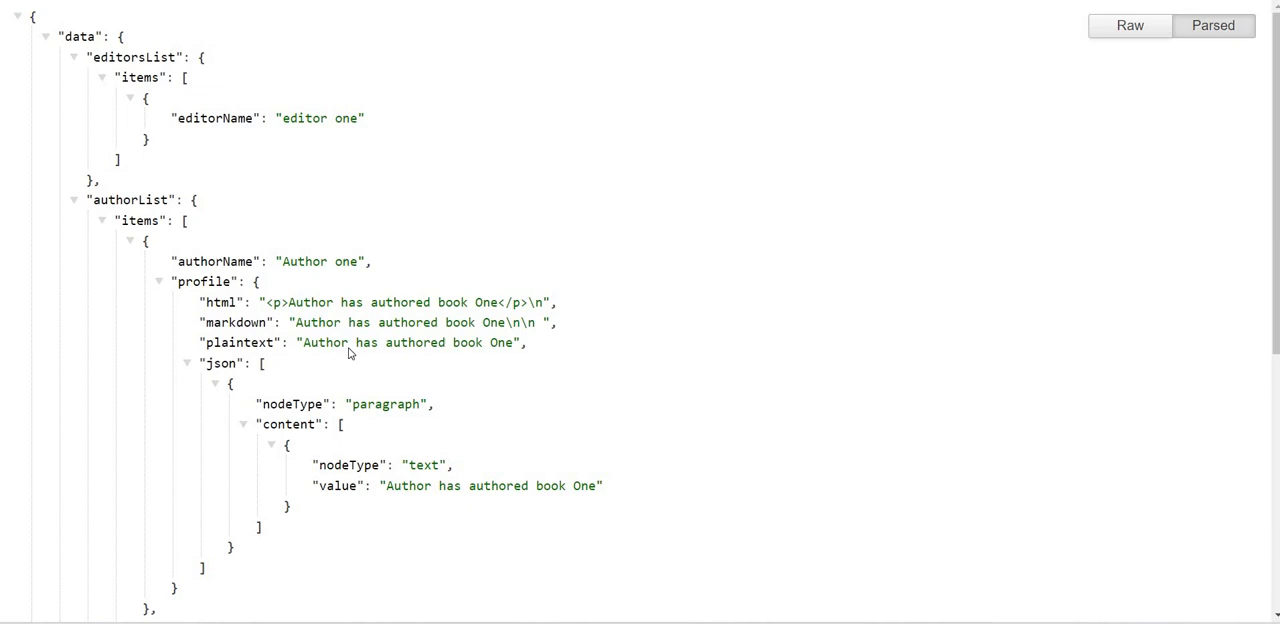
{"action": "scroll", "scroll_direction": "down", "scroll_amount": 3}
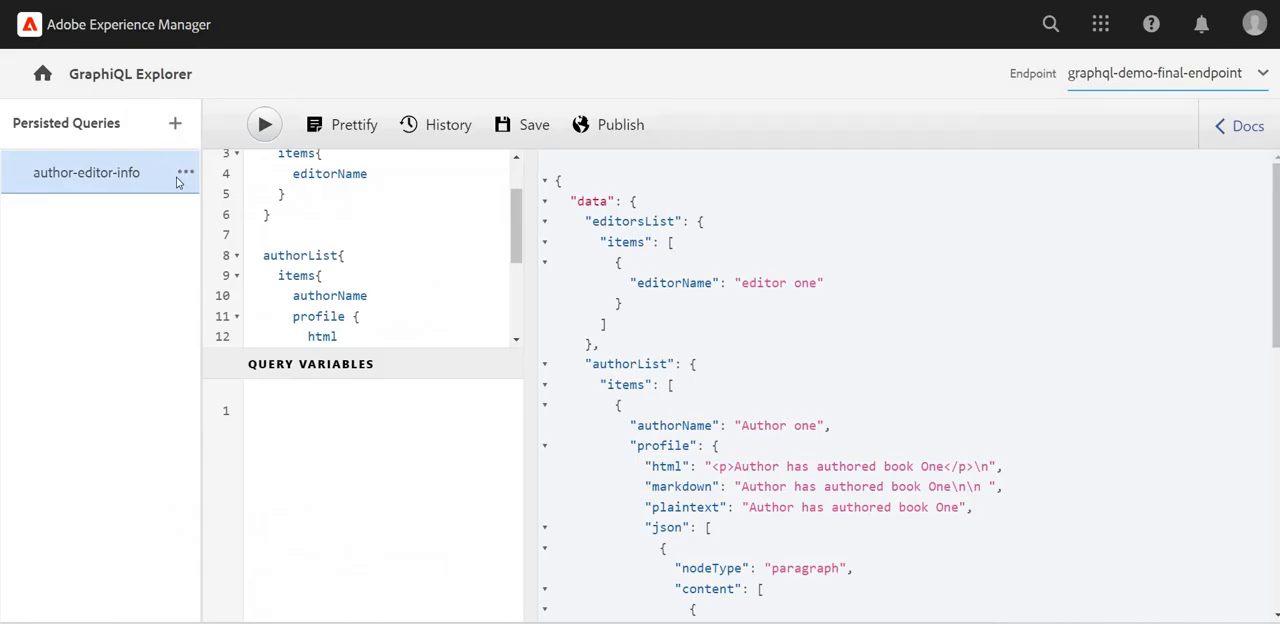
{"action": "left_click", "coordinate": [184, 172]}
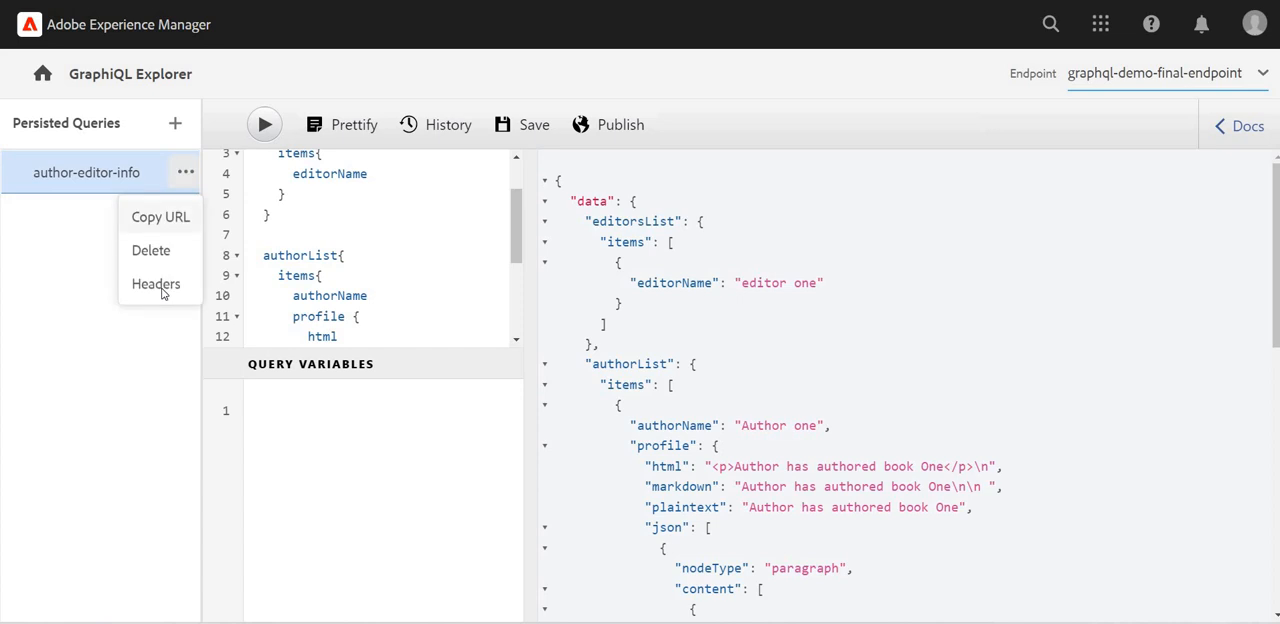
{"action": "left_click", "coordinate": [156, 284]}
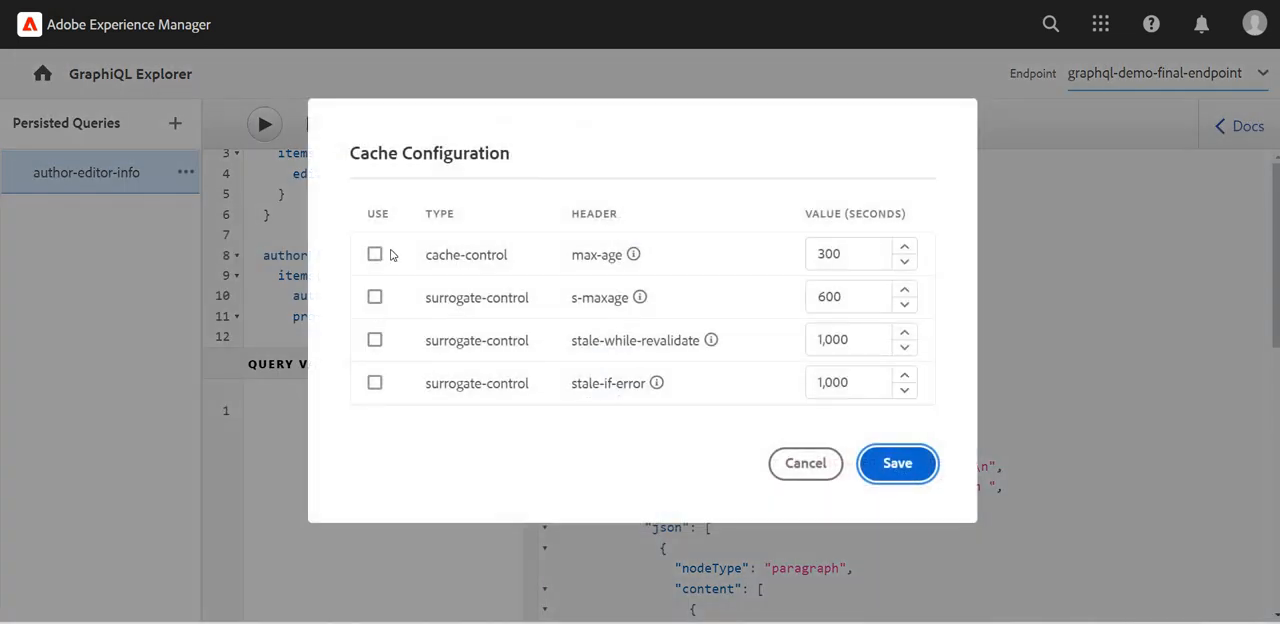
{"action": "mouse_move", "coordinate": [558, 262]}
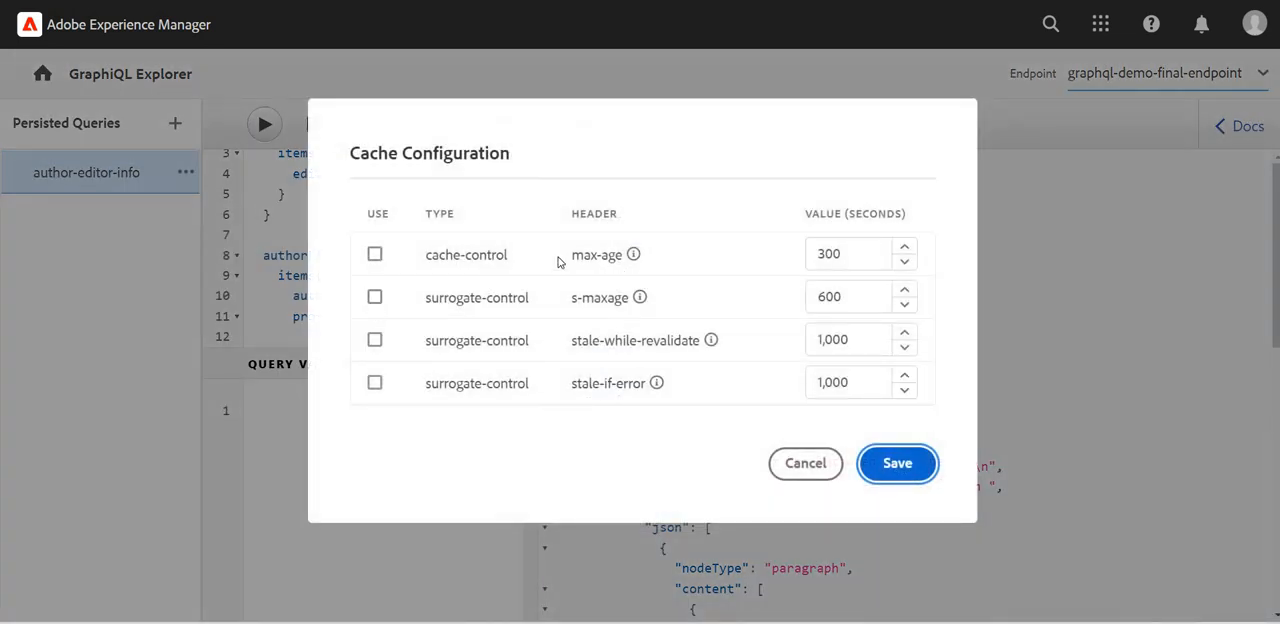
{"action": "mouse_move", "coordinate": [792, 440]}
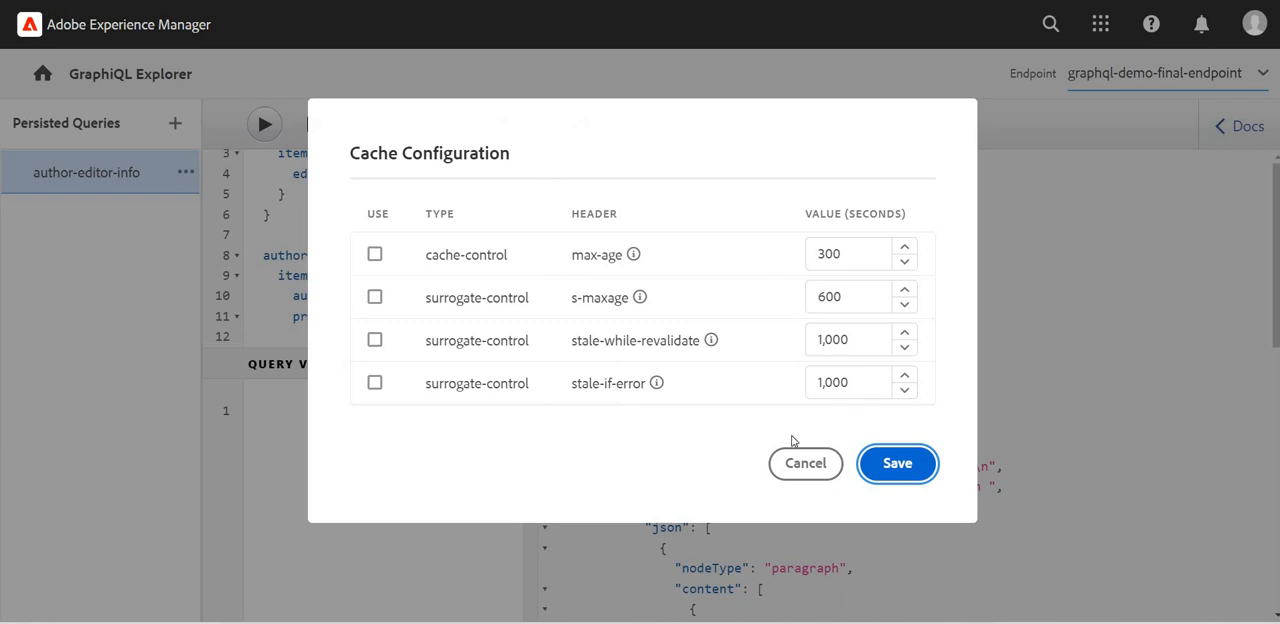
{"action": "mouse_move", "coordinate": [804, 464]}
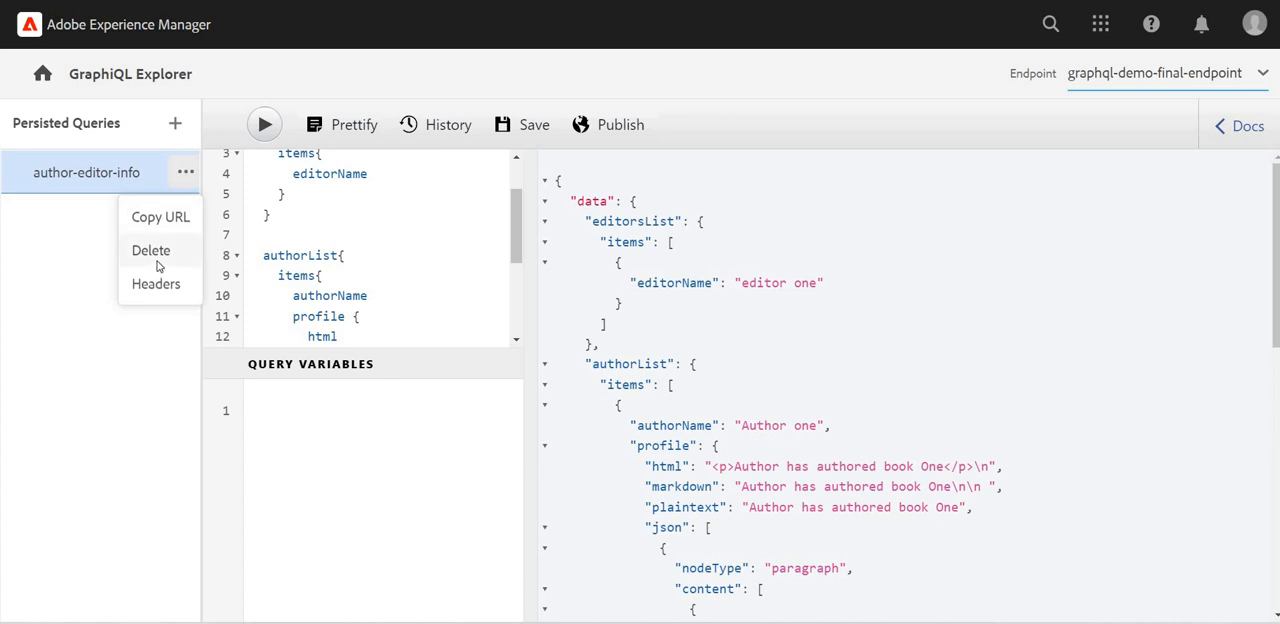
{"action": "mouse_move", "coordinate": [156, 272]}
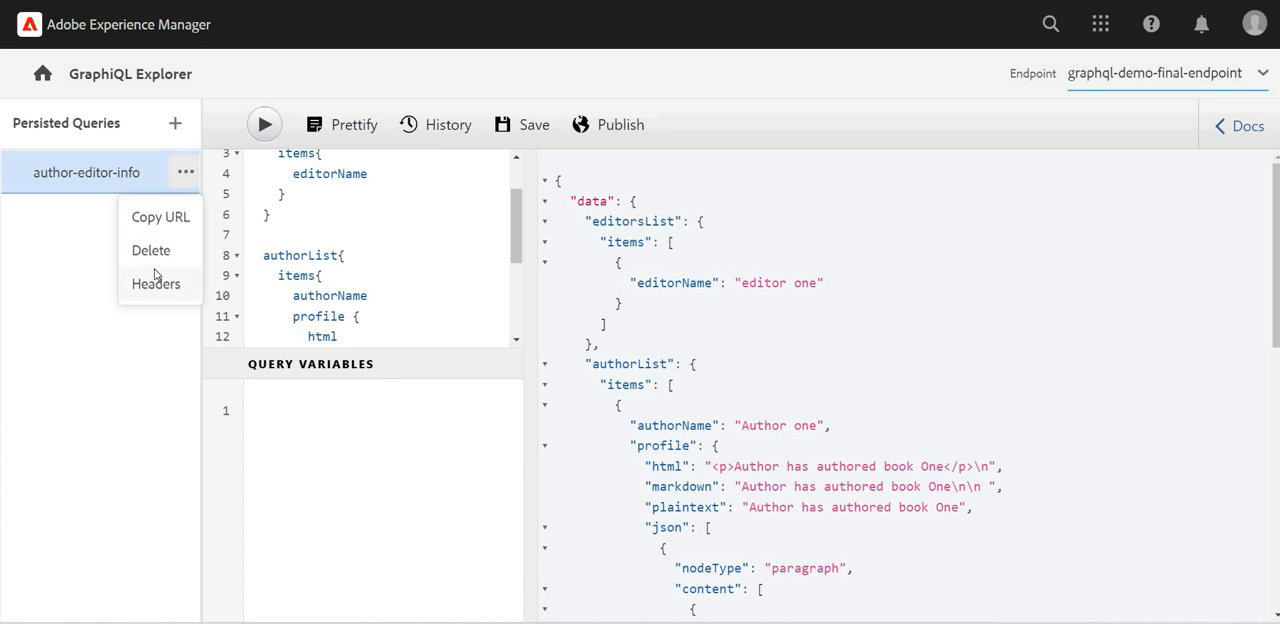
{"action": "mouse_move", "coordinate": [400, 146]}
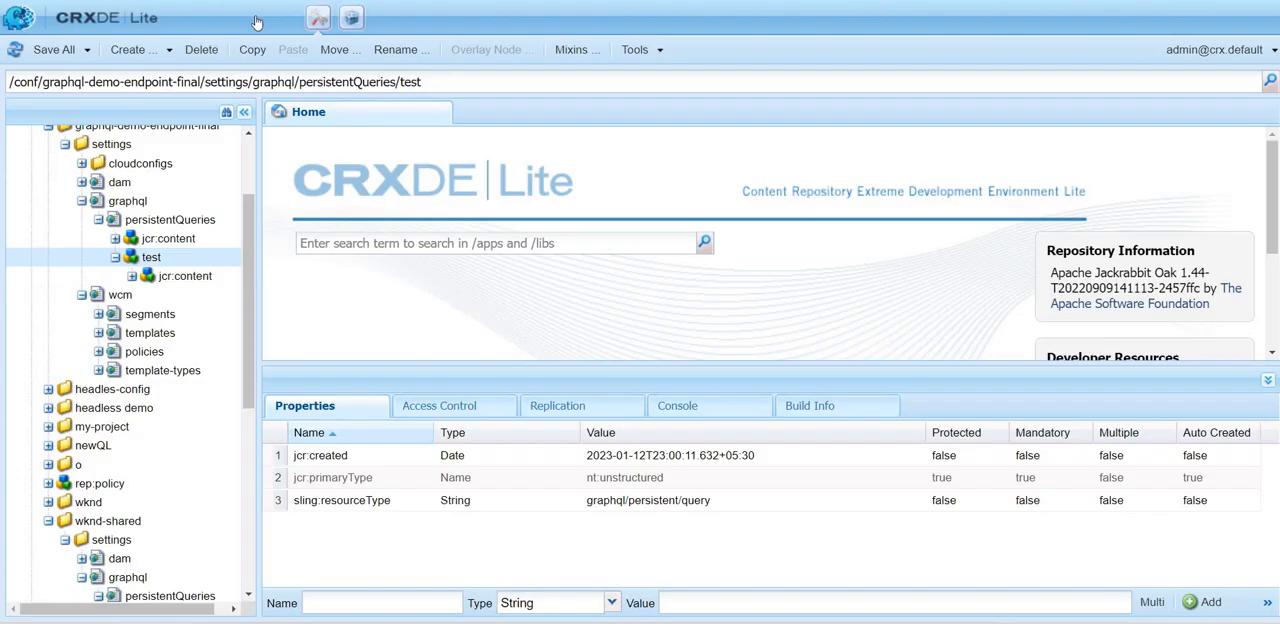
{"action": "mouse_move", "coordinate": [110, 132]}
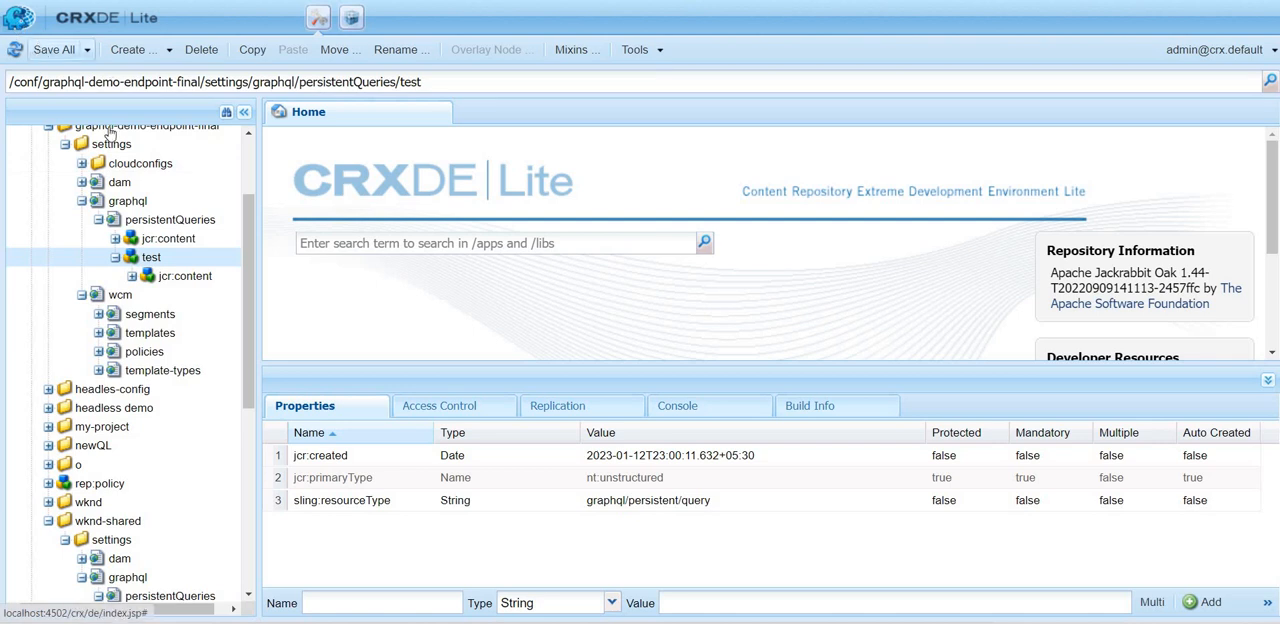
{"action": "mouse_move", "coordinate": [144, 124]}
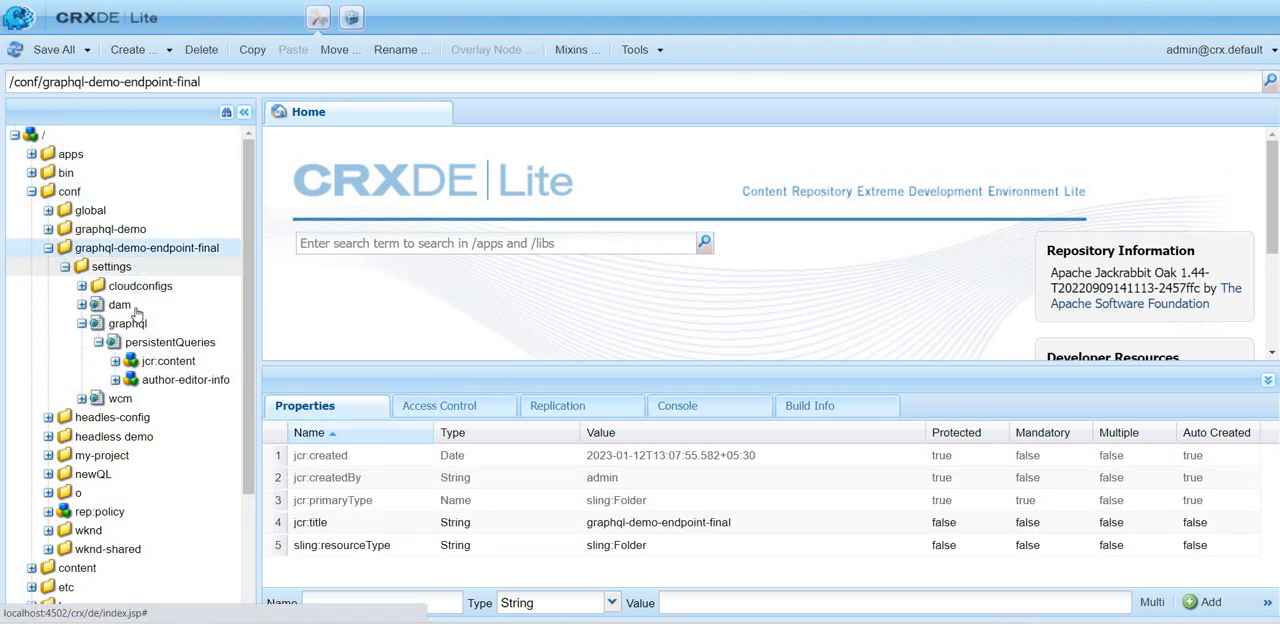
Expand the graphql and persistentQueries folders to locate the author-editor-info node.
{"action": "left_click", "coordinate": [128, 324]}
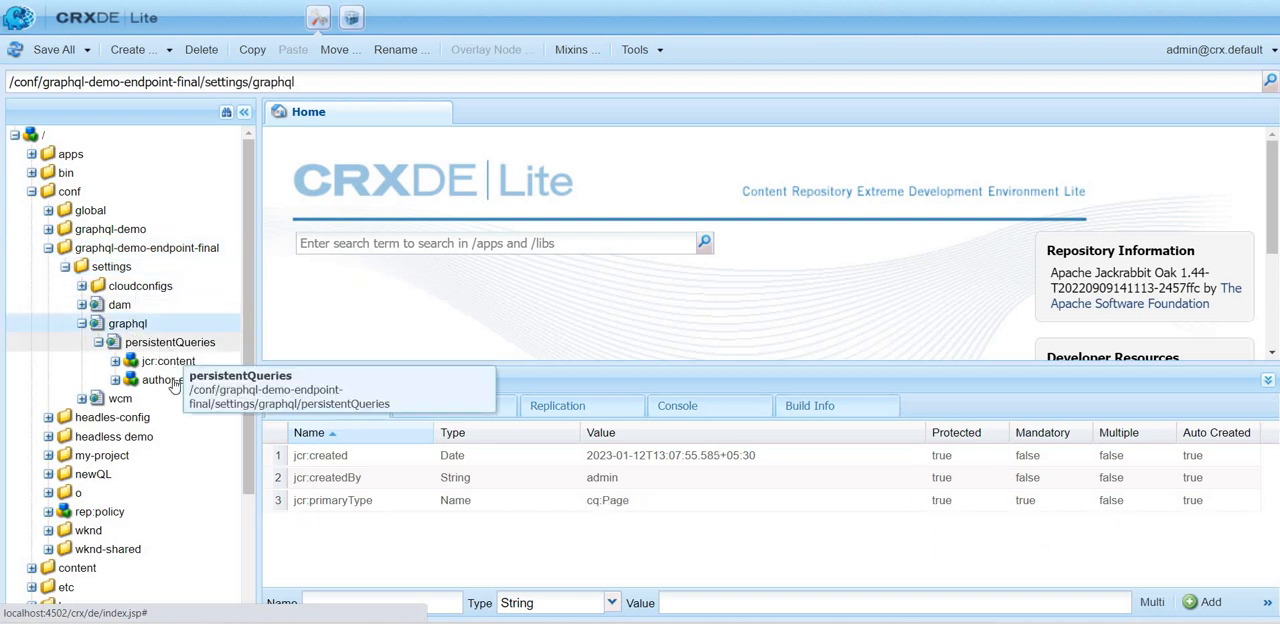
{"action": "left_click", "coordinate": [184, 378]}
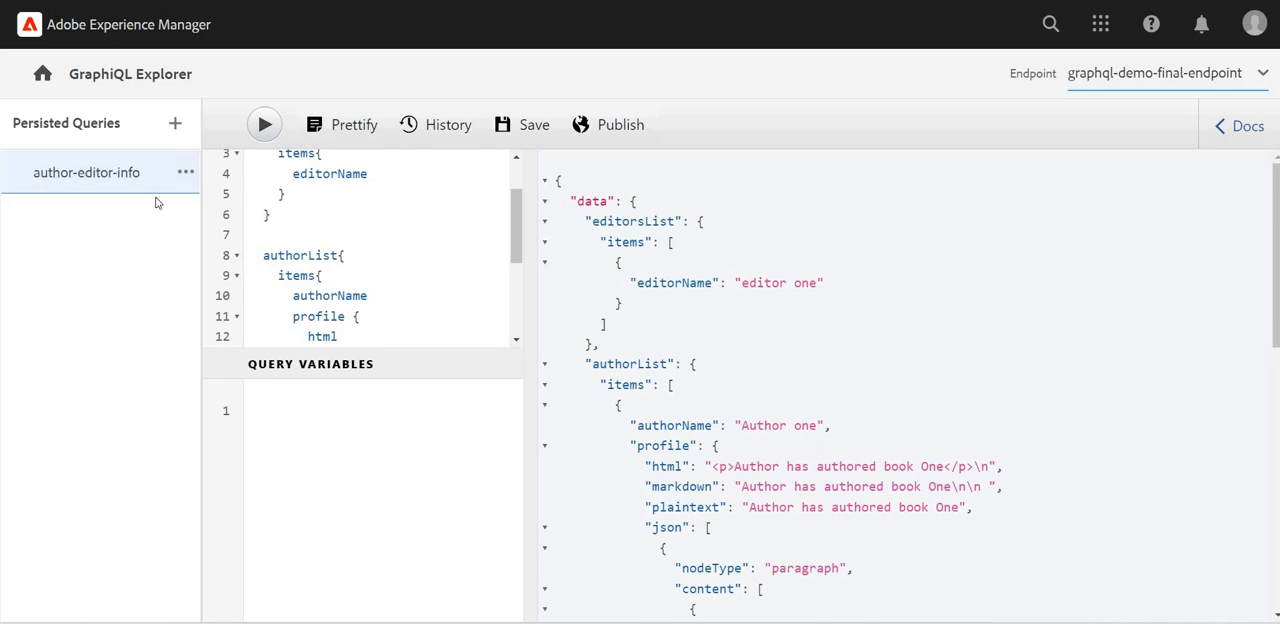
Start deleting author-editor-info, cancel it, and publish the query instead.
{"action": "left_click", "coordinate": [184, 172]}
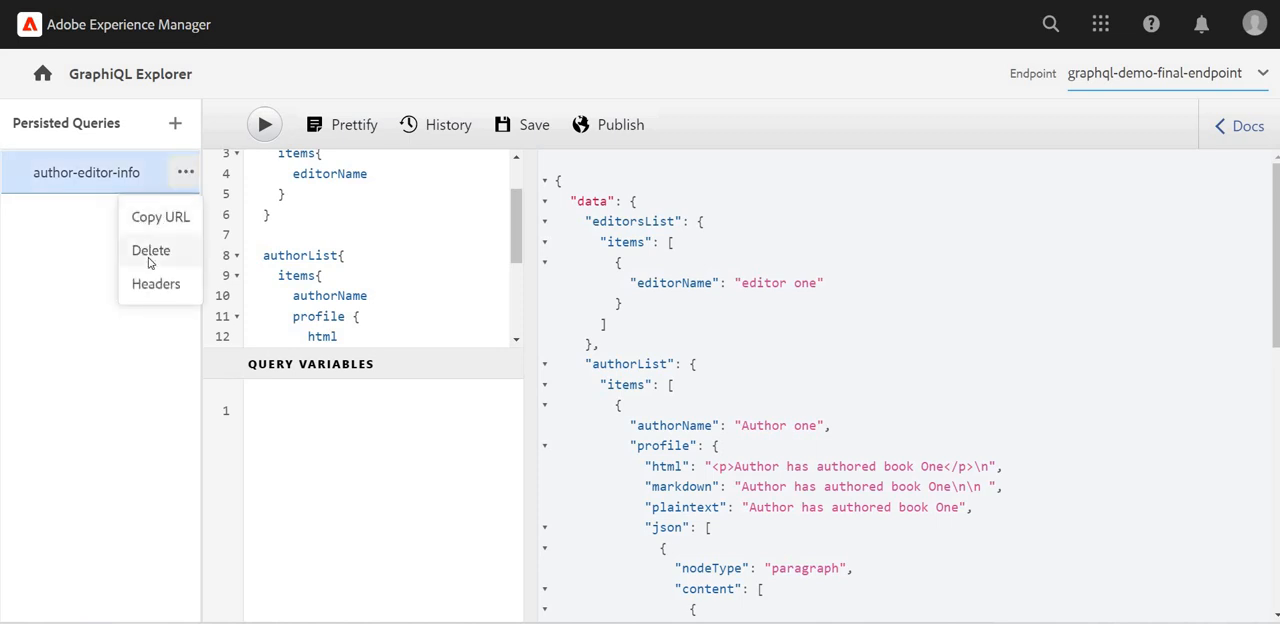
{"action": "left_click", "coordinate": [152, 250]}
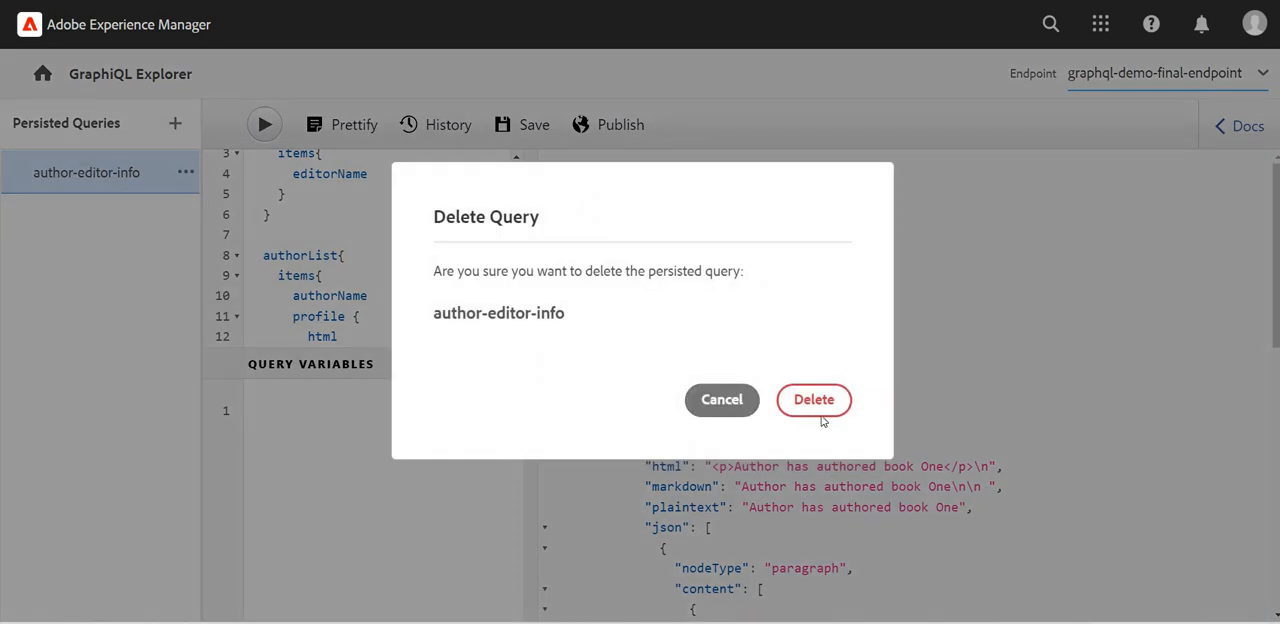
{"action": "mouse_move", "coordinate": [622, 132]}
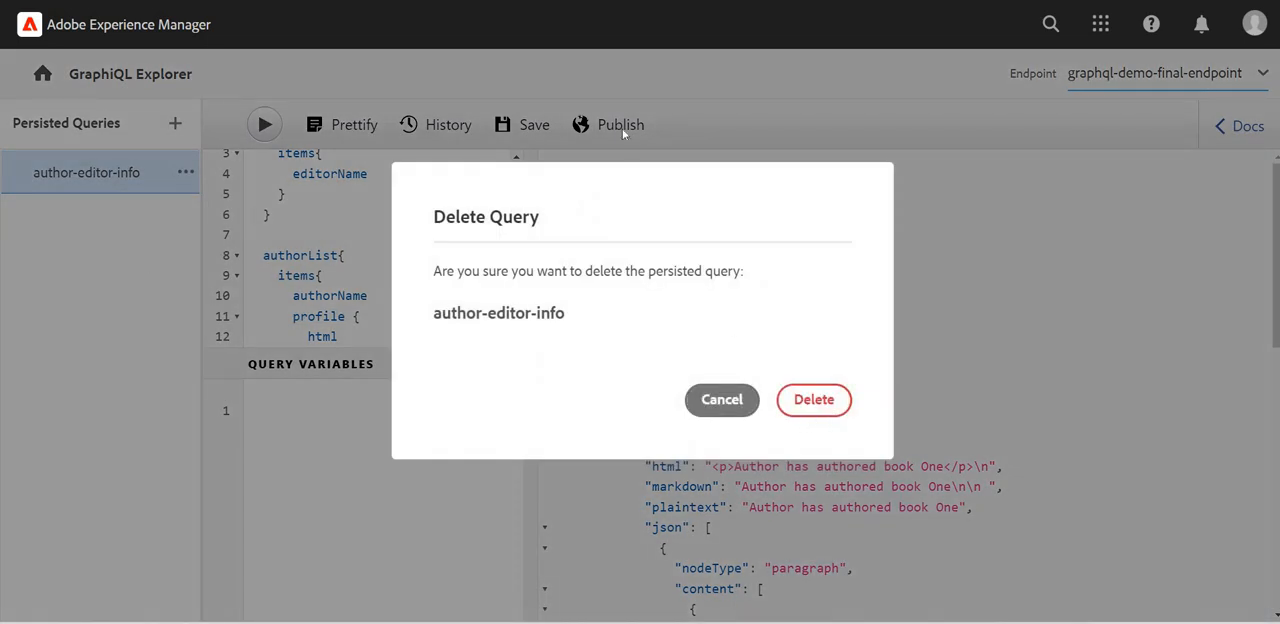
{"action": "left_click", "coordinate": [720, 398]}
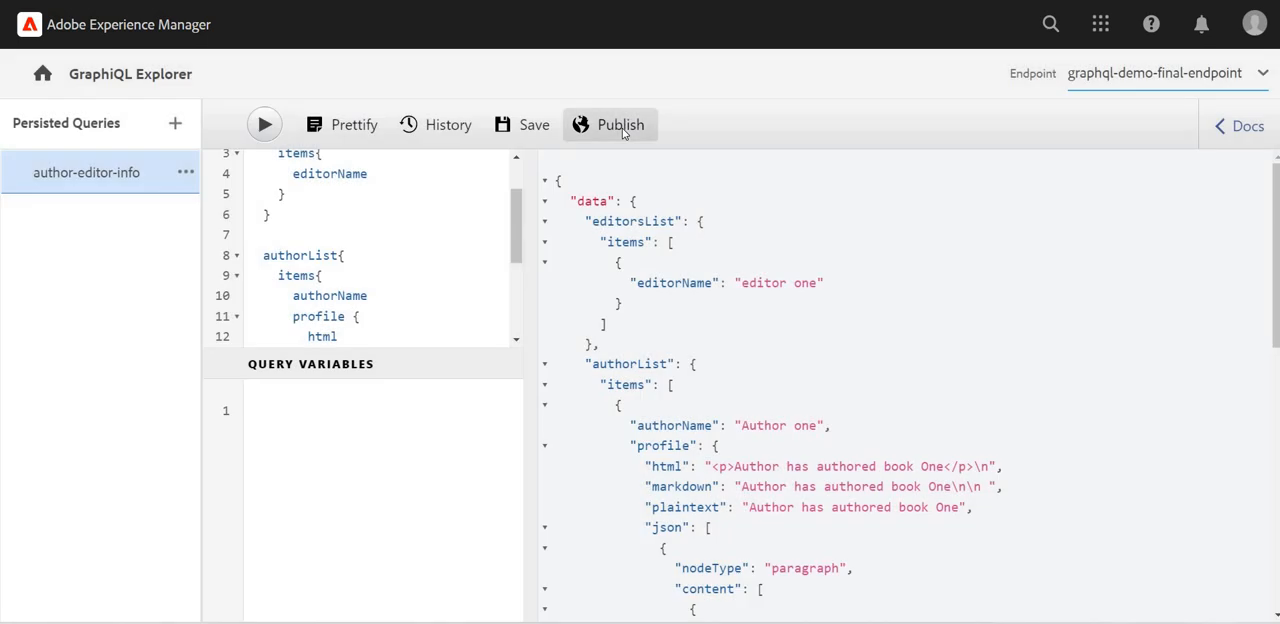
{"action": "left_click", "coordinate": [608, 124]}
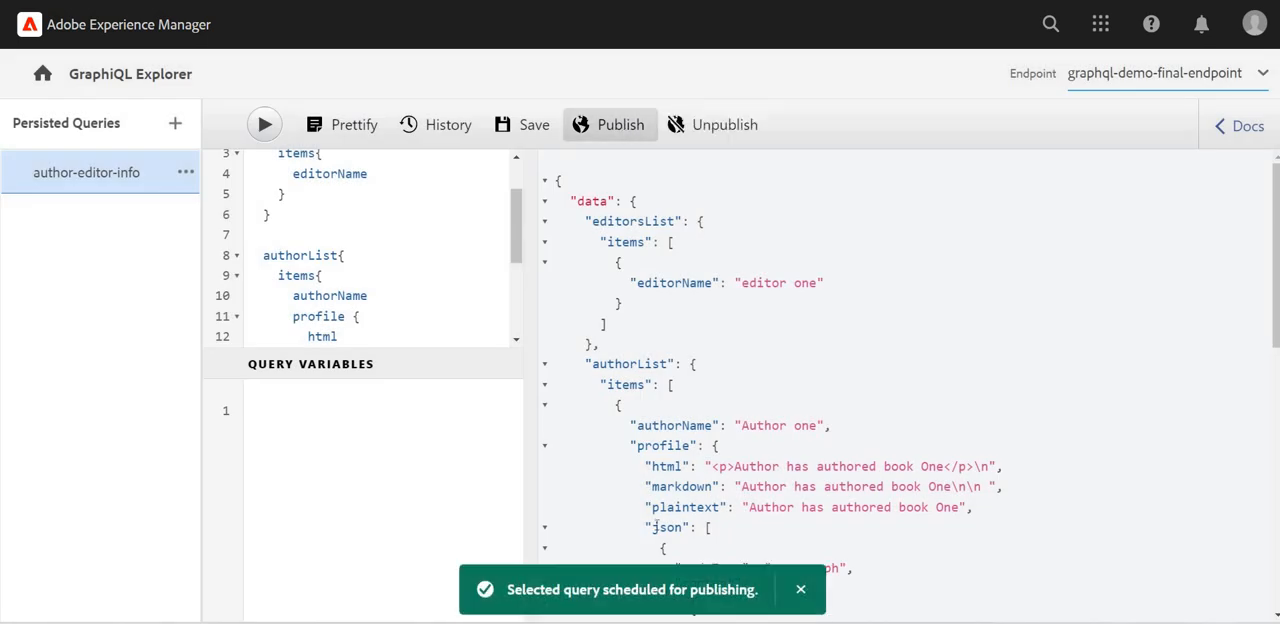
Delete the published author-editor-info query and confirm, leaving no saved queries.
{"action": "left_click", "coordinate": [184, 172]}
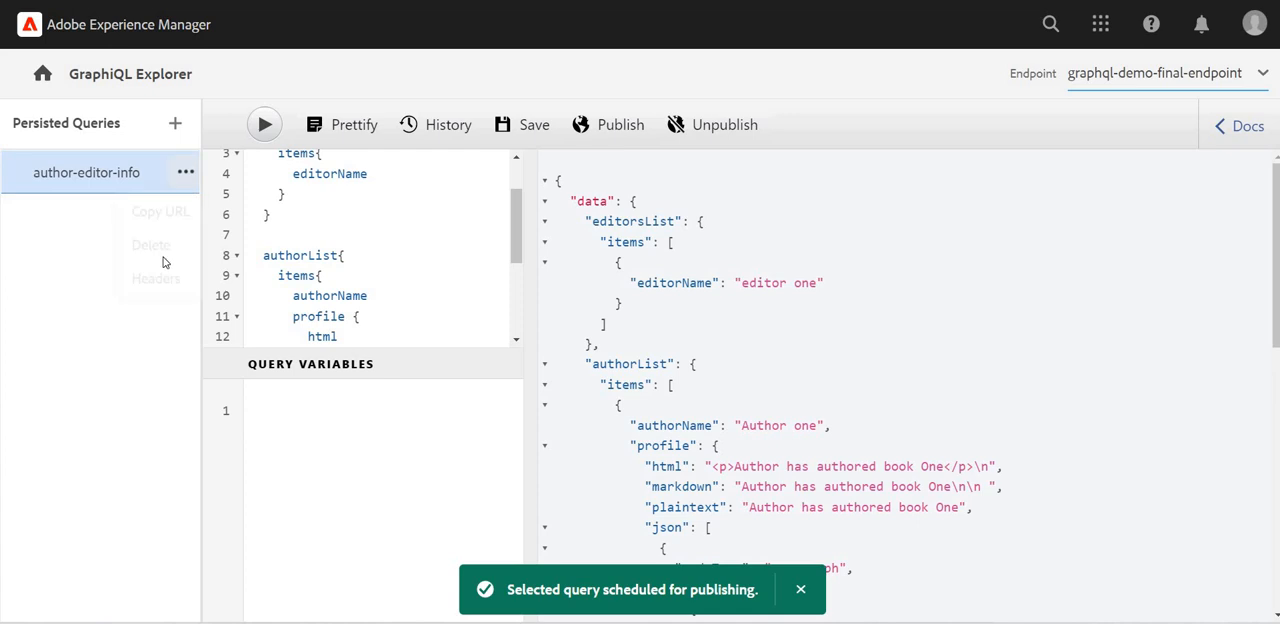
{"action": "left_click", "coordinate": [152, 244]}
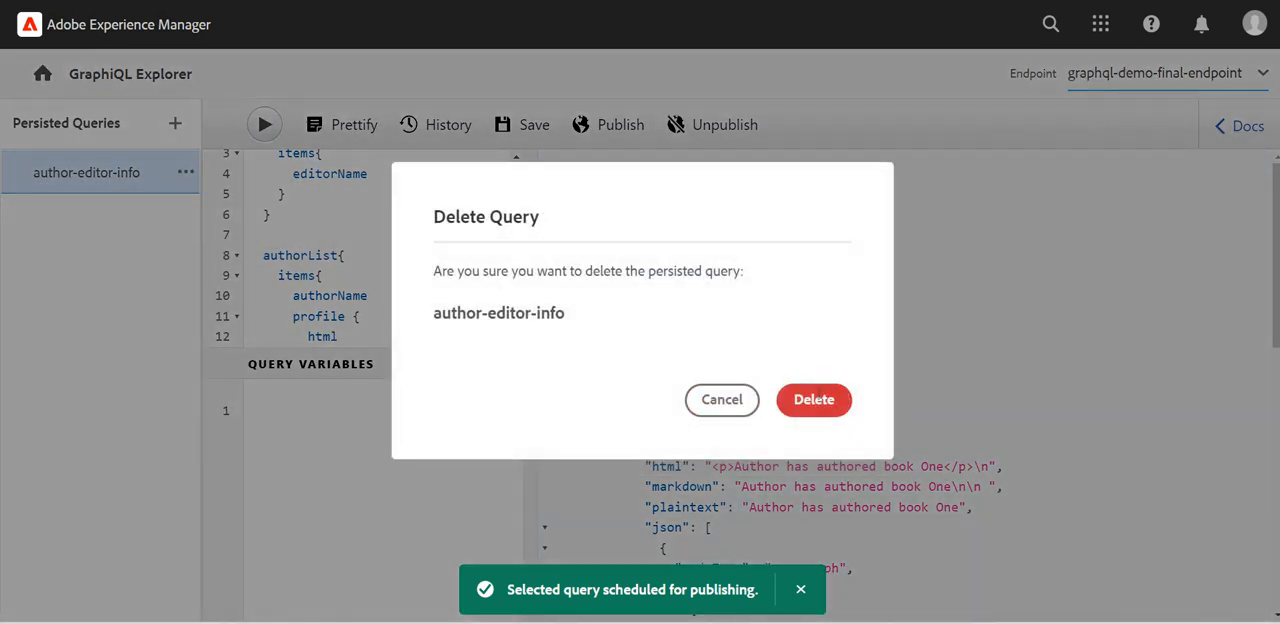
{"action": "left_click", "coordinate": [812, 398]}
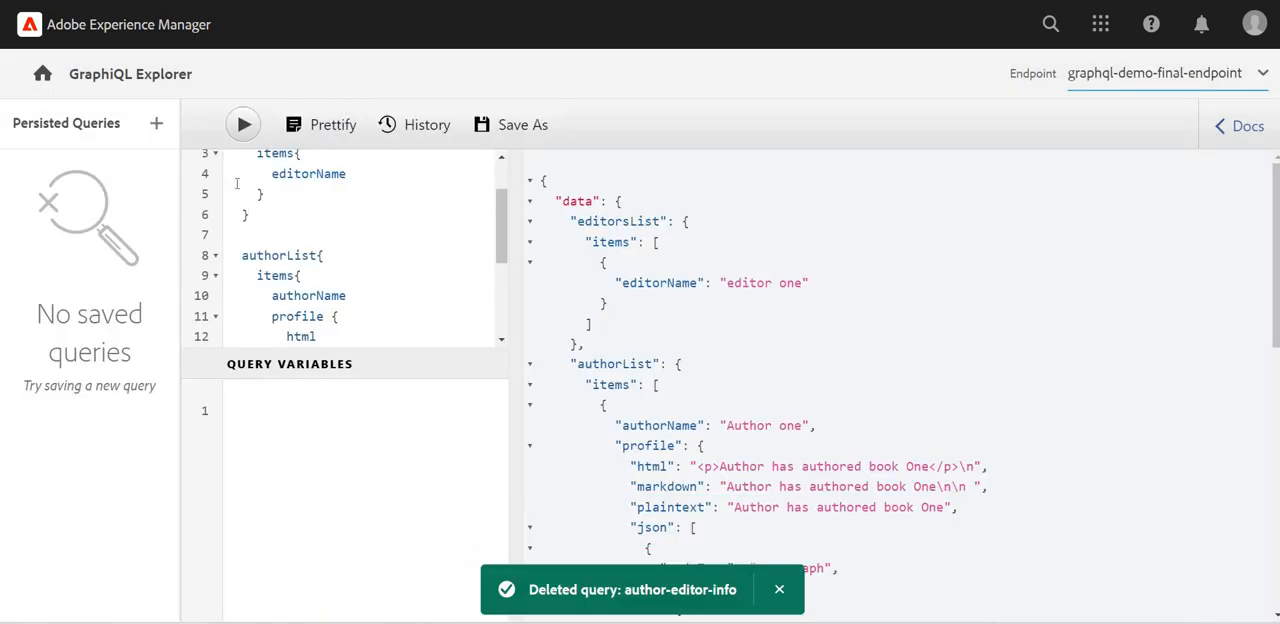